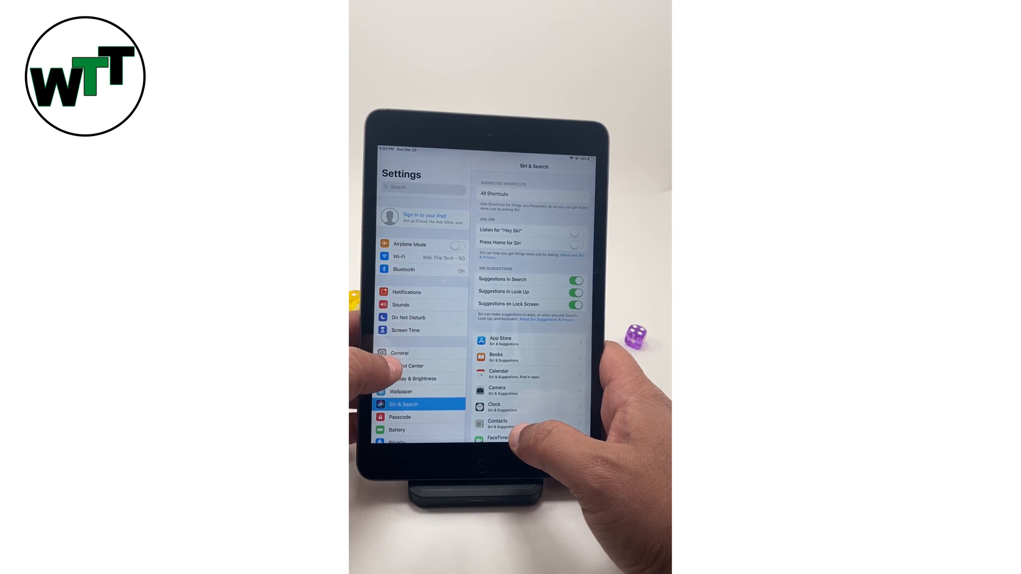
Step: Go through General and About, then bring up the 'Sign in to your iPad' sheet
click(399, 353)
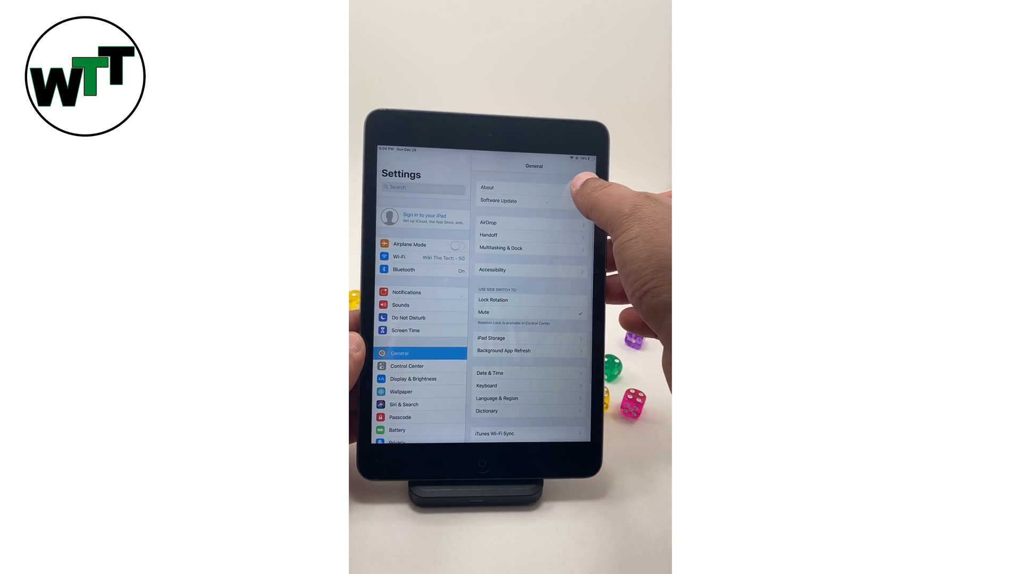
click(487, 187)
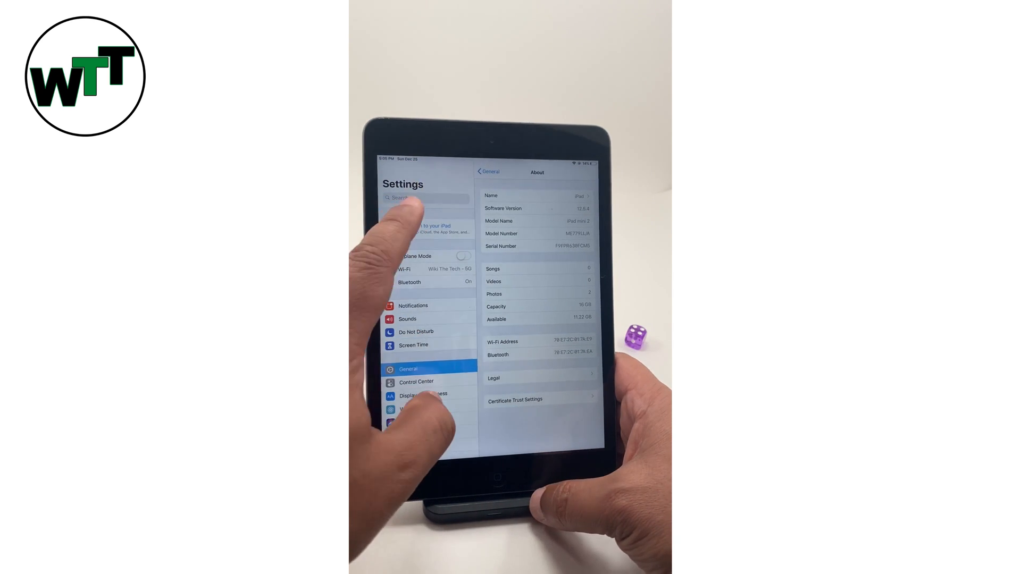
click(423, 228)
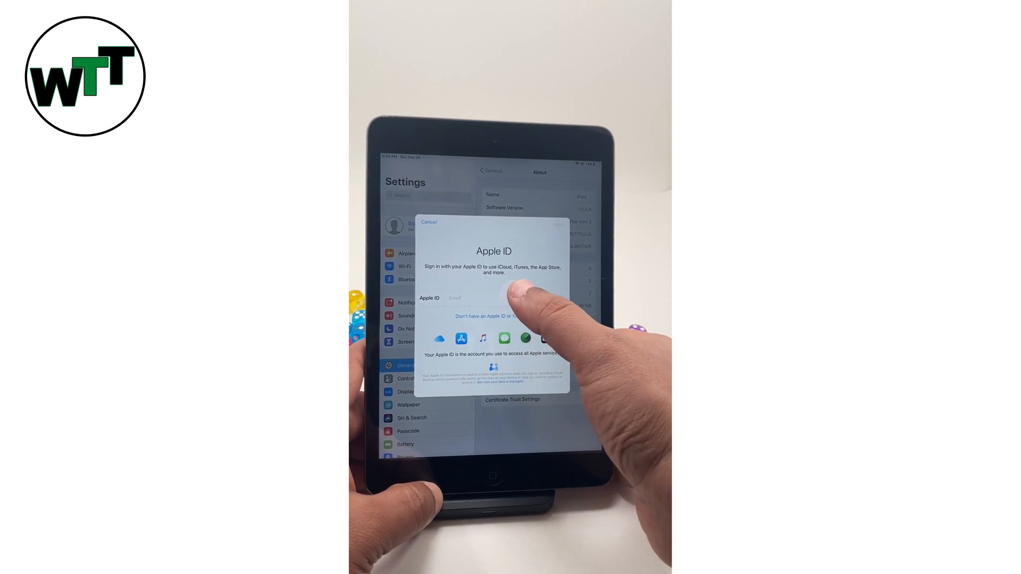
Step: Start creating an Apple ID and enter the name 'Wiki Tech'
click(495, 298)
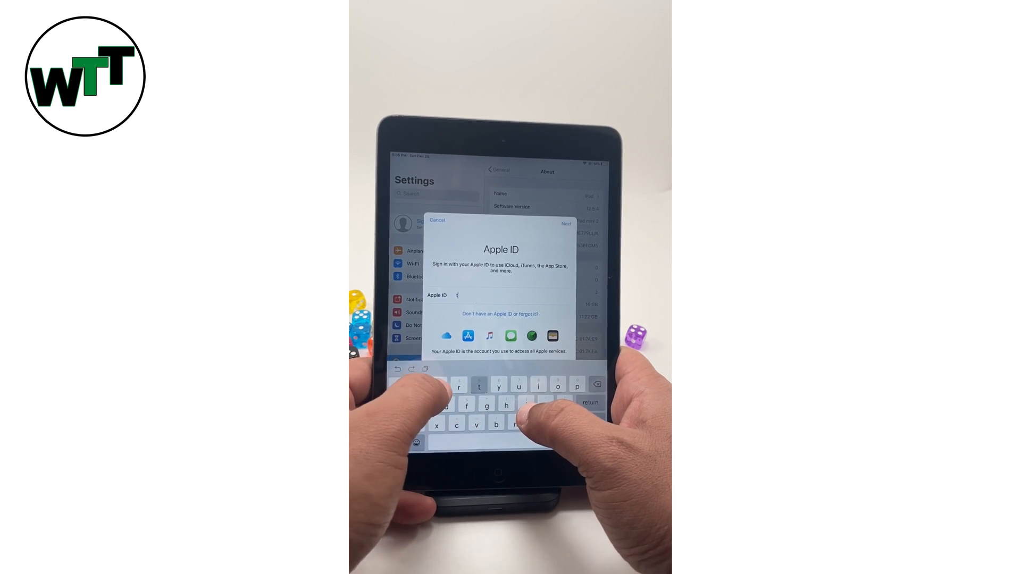
text(estin)
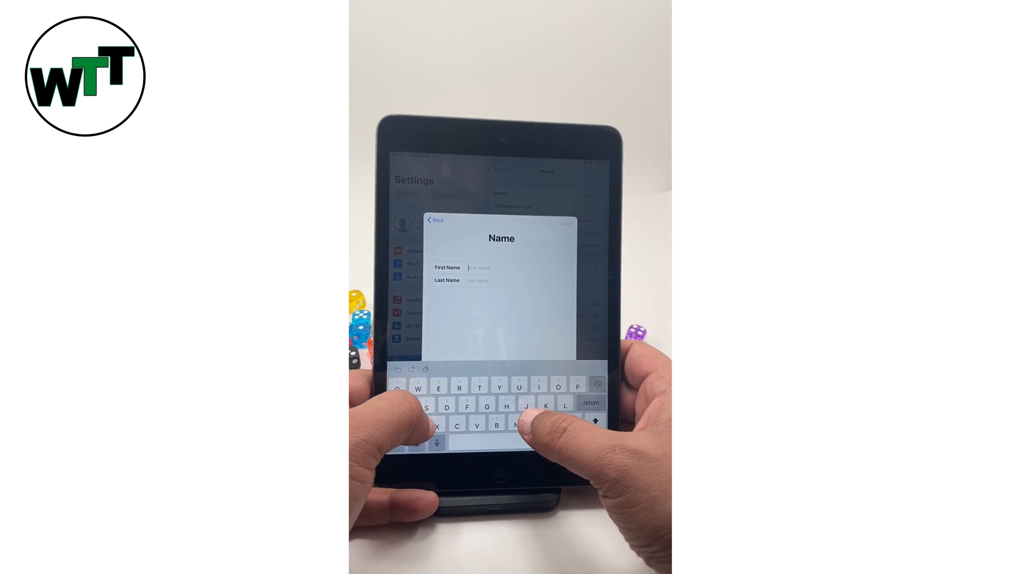
text(Wik)
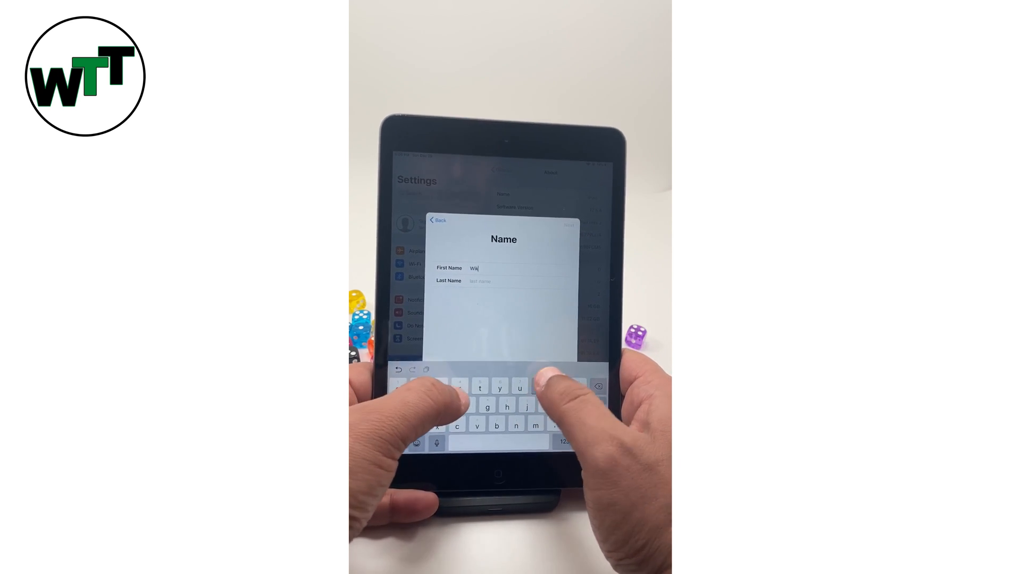
text(i)
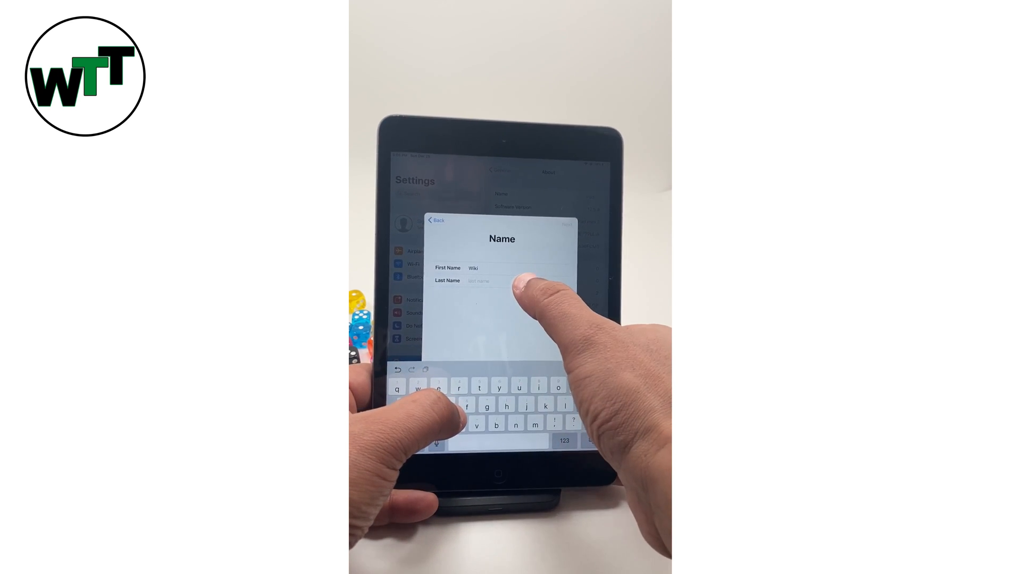
text(Tech)
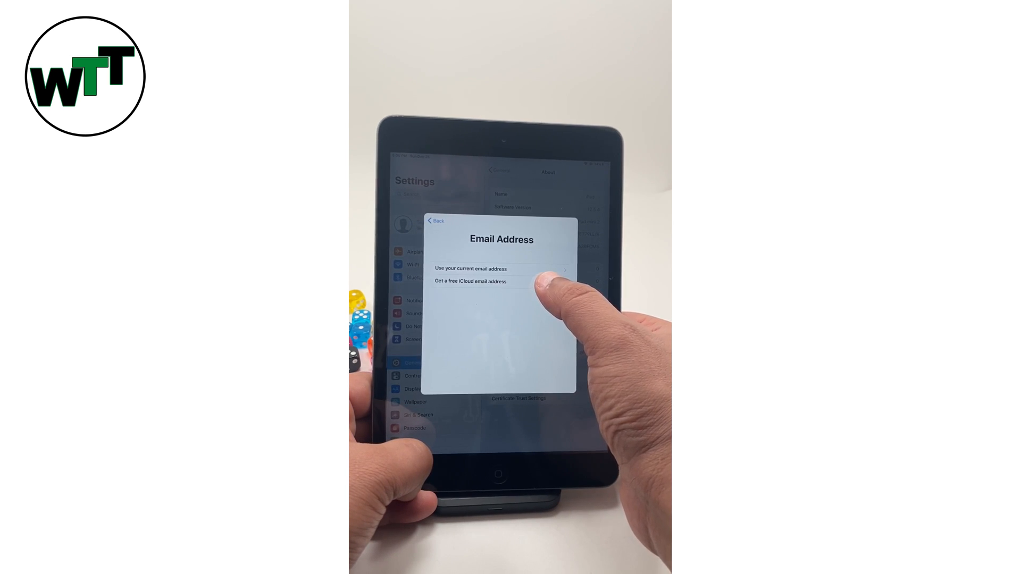
Step: Choose a free iCloud email address starting with 'rubiks' and confirm creating it
click(470, 280)
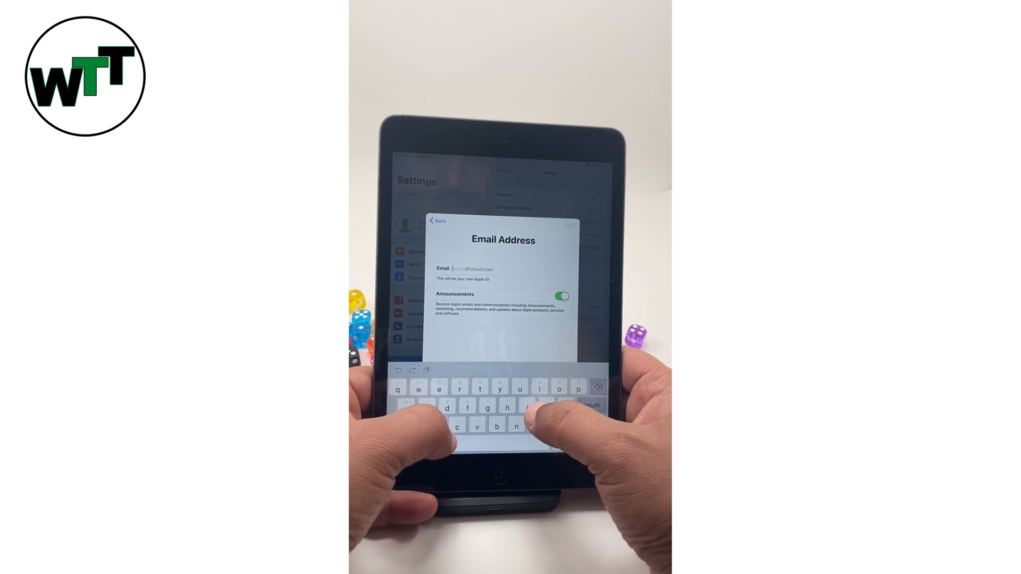
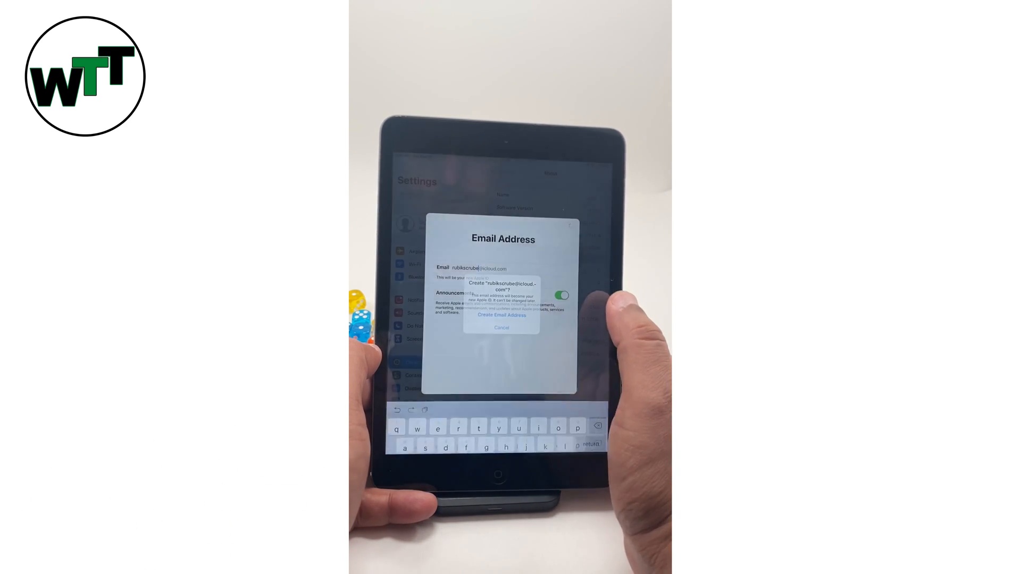
click(502, 315)
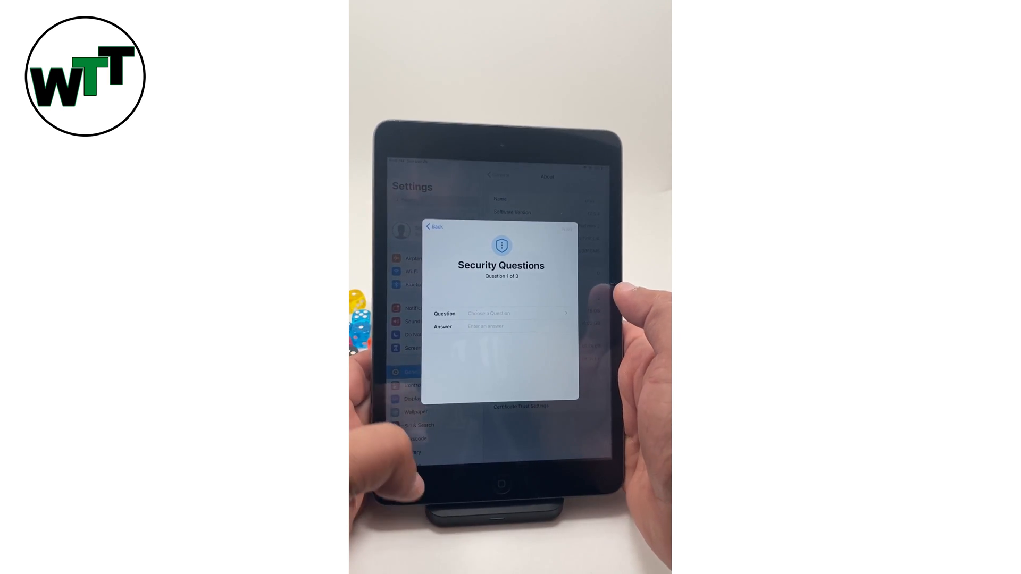
Step: Choose the 'best friend in high school' question as Question 1 and answer it
click(515, 313)
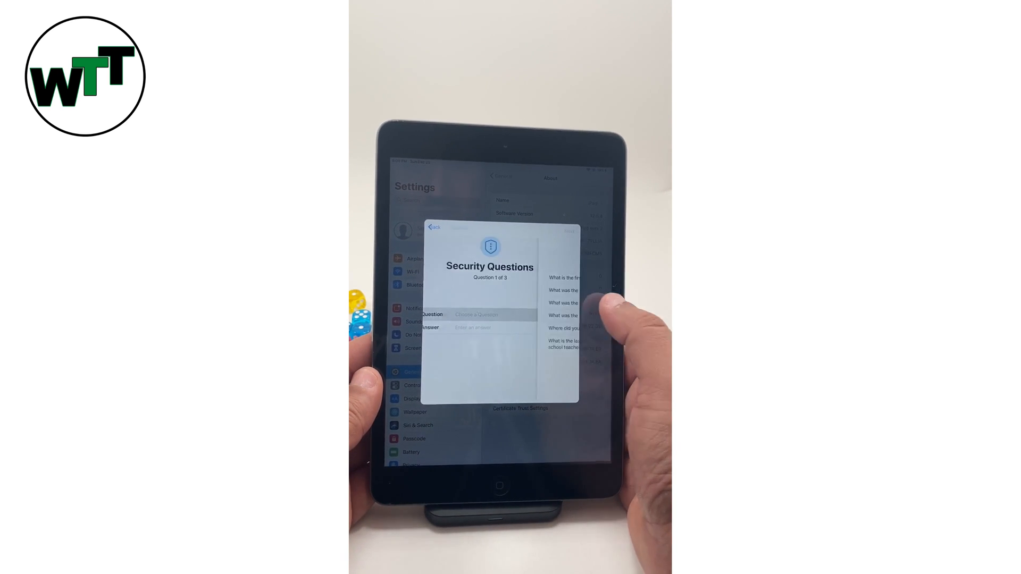
click(479, 315)
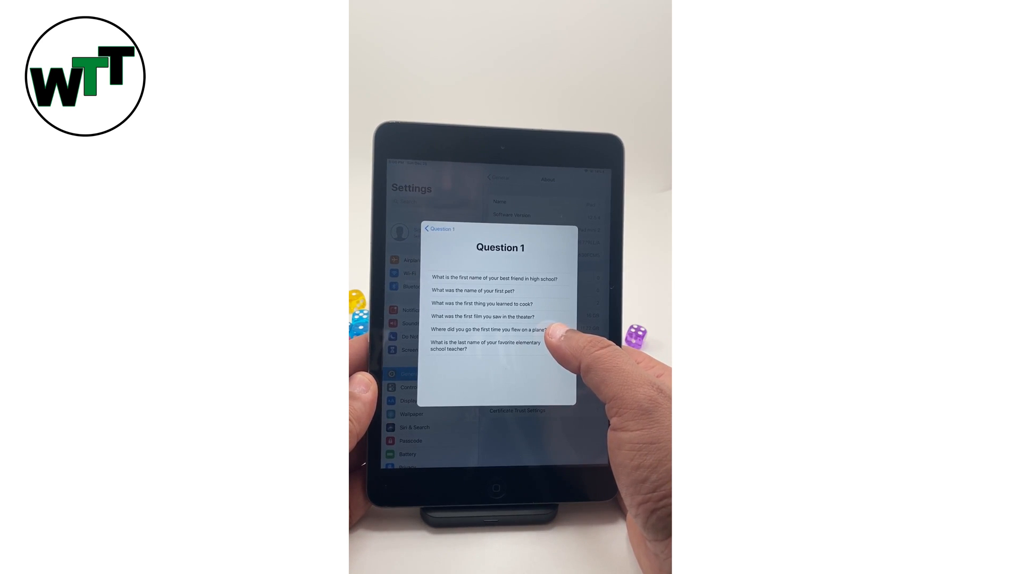
click(494, 279)
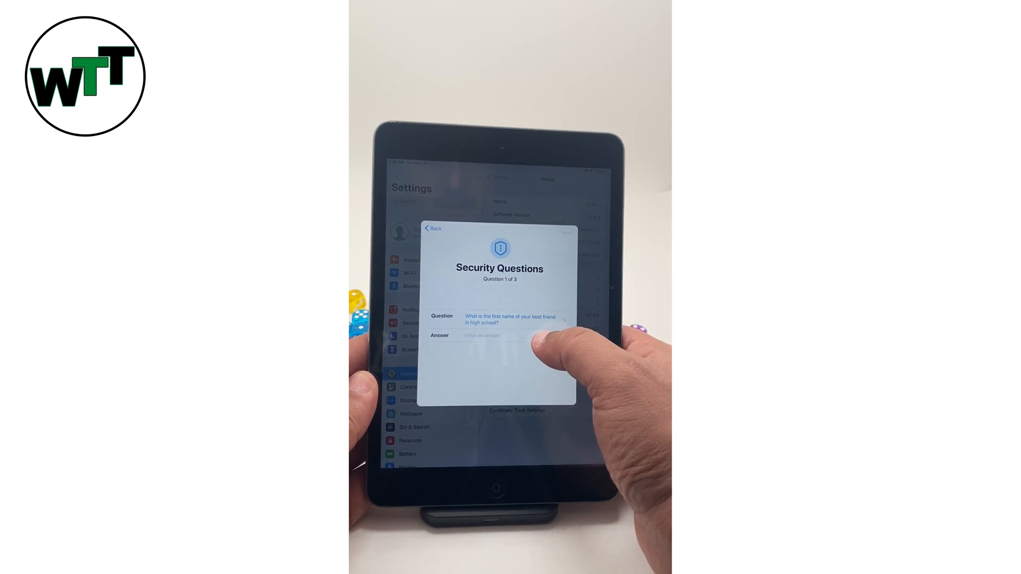
click(512, 337)
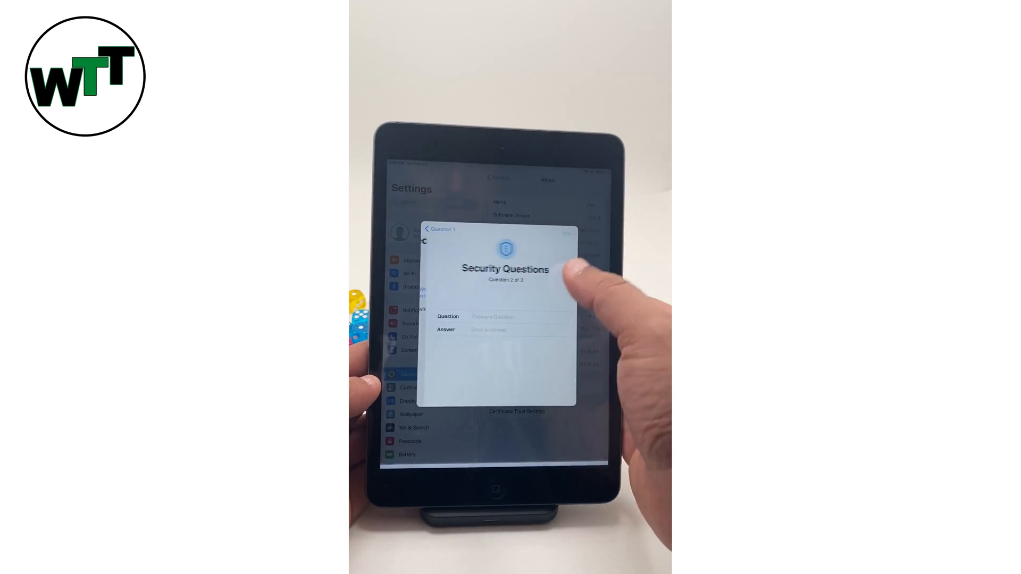
click(504, 317)
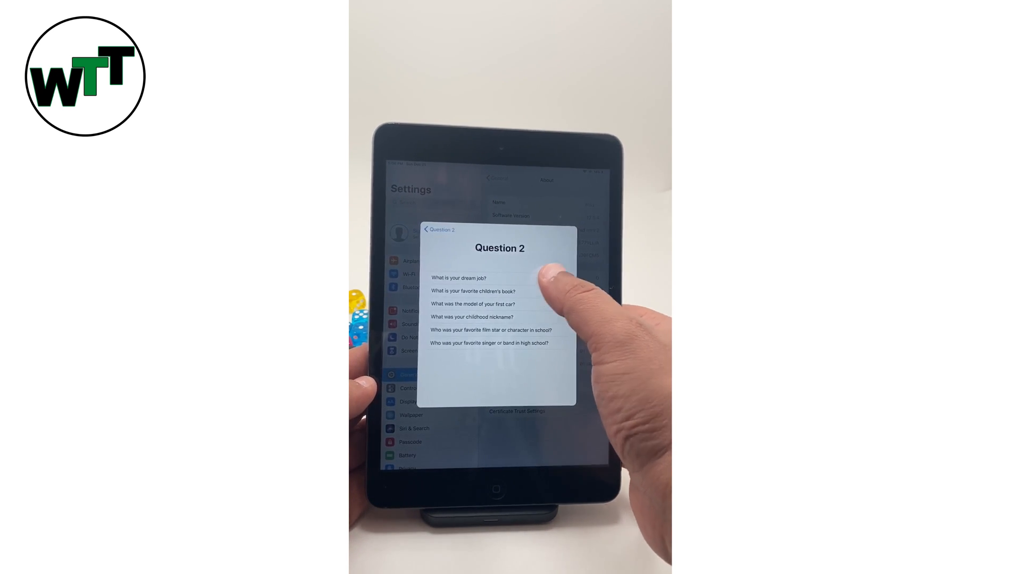
click(467, 277)
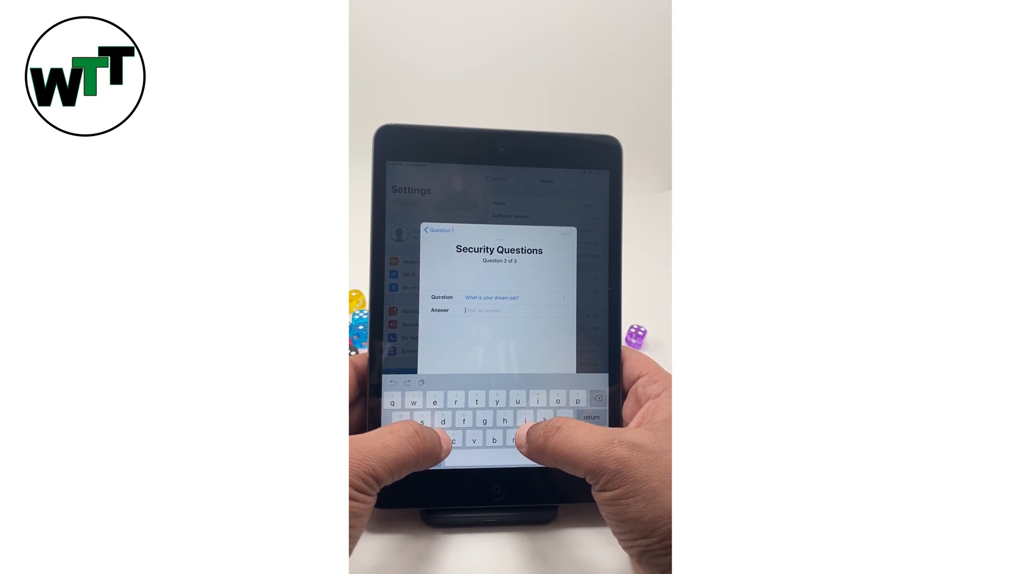
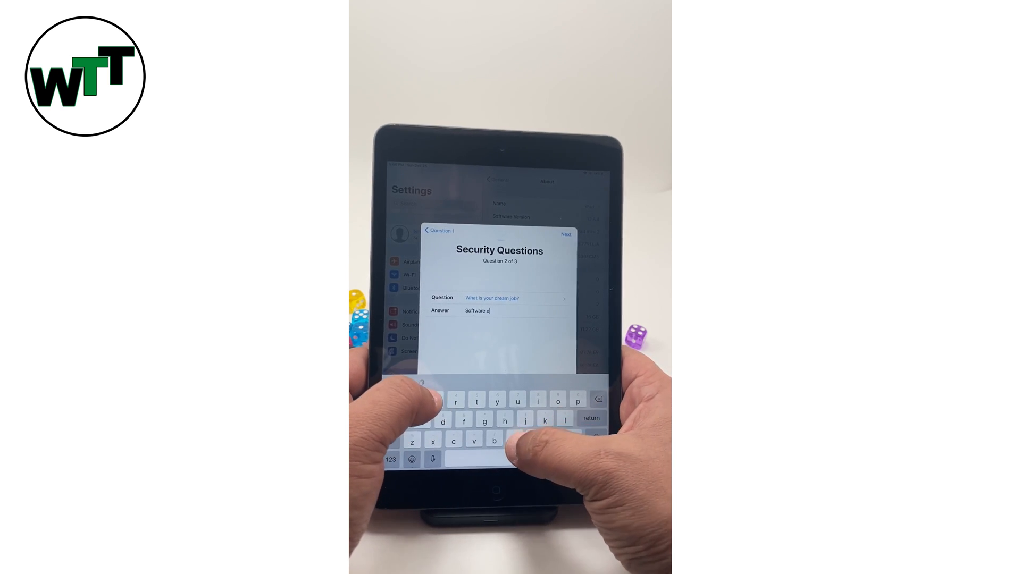
click(565, 234)
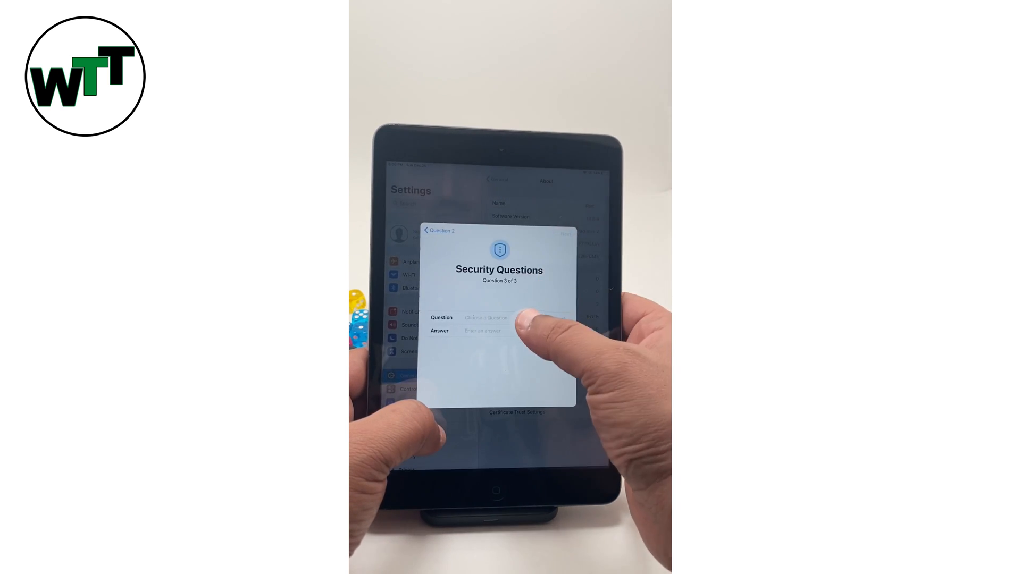
click(498, 318)
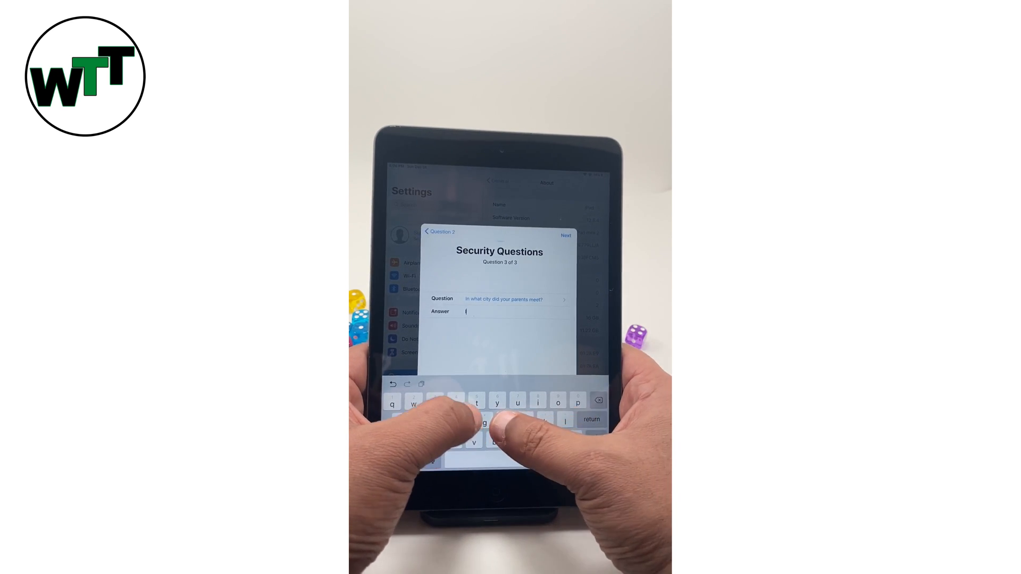
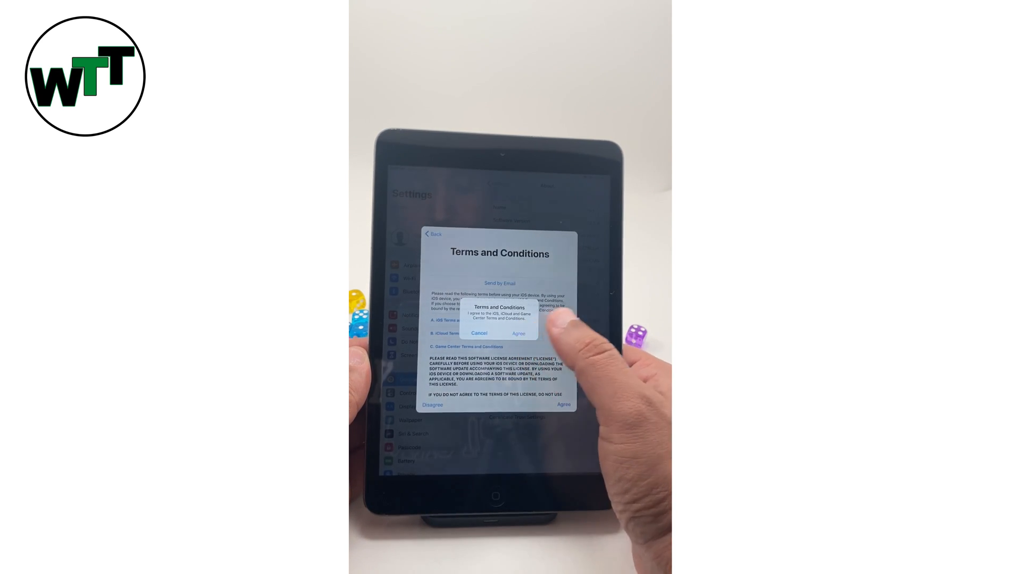
Step: Agree to the terms and dismiss the 'Apple ID could not be created' error
click(518, 333)
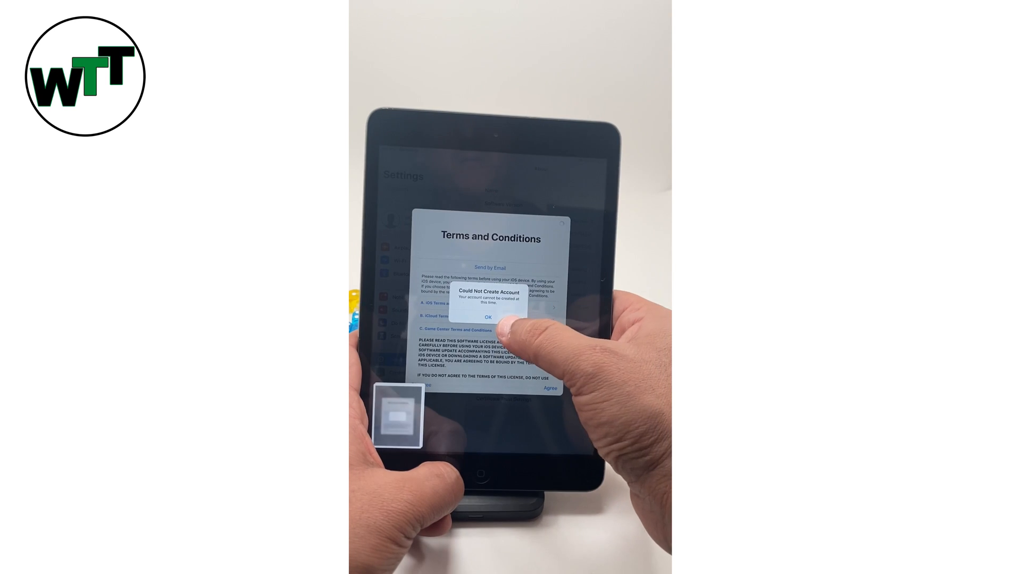
click(488, 317)
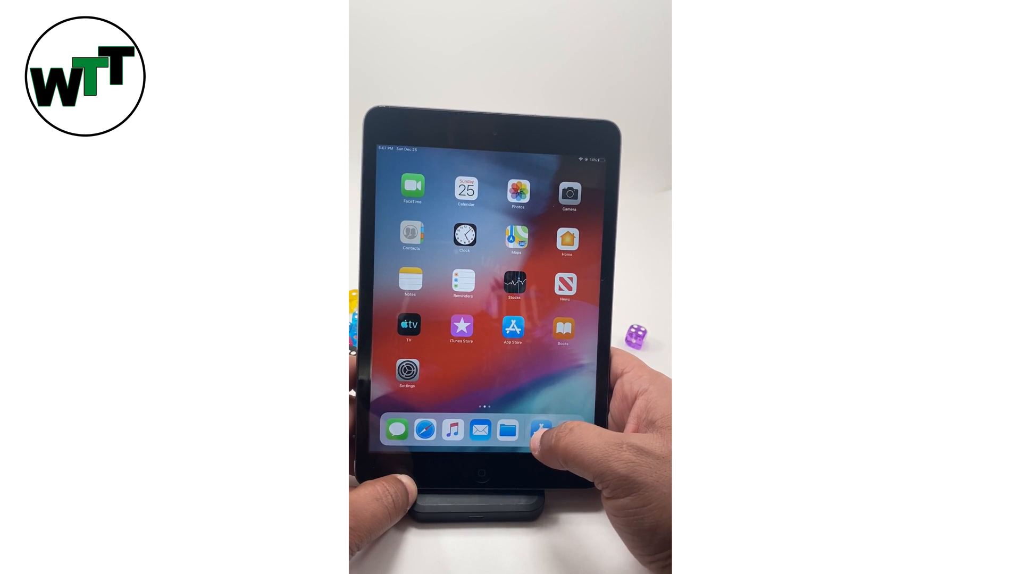
Step: Launch App Store past its welcome screen and bring up the Account sheet from the Today page
click(540, 430)
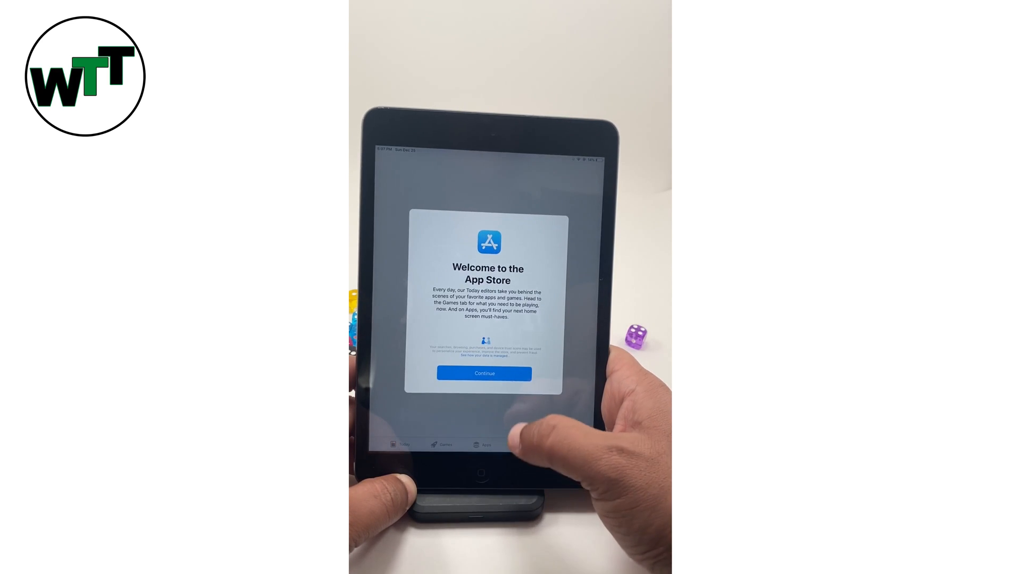
click(485, 374)
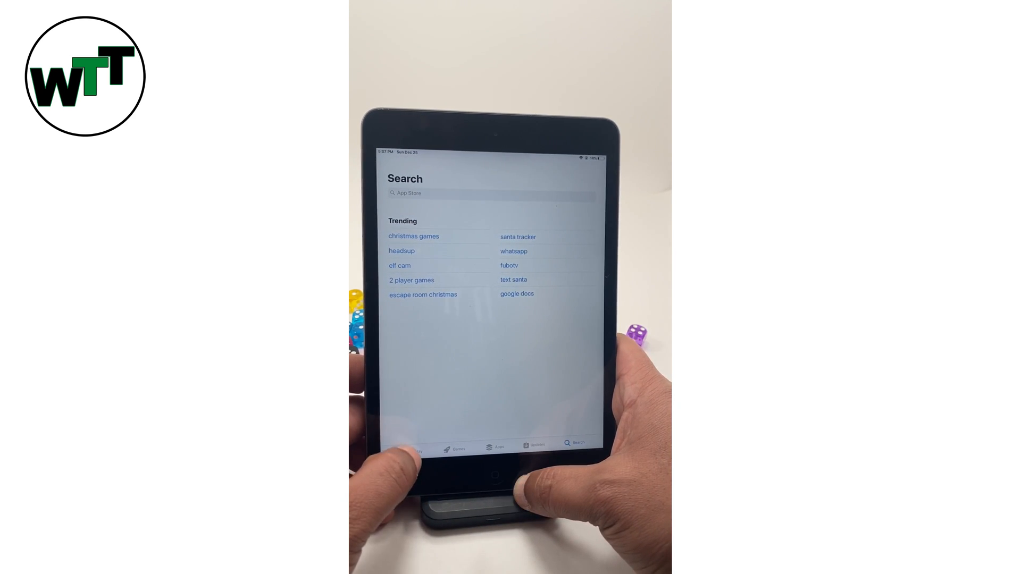
click(415, 445)
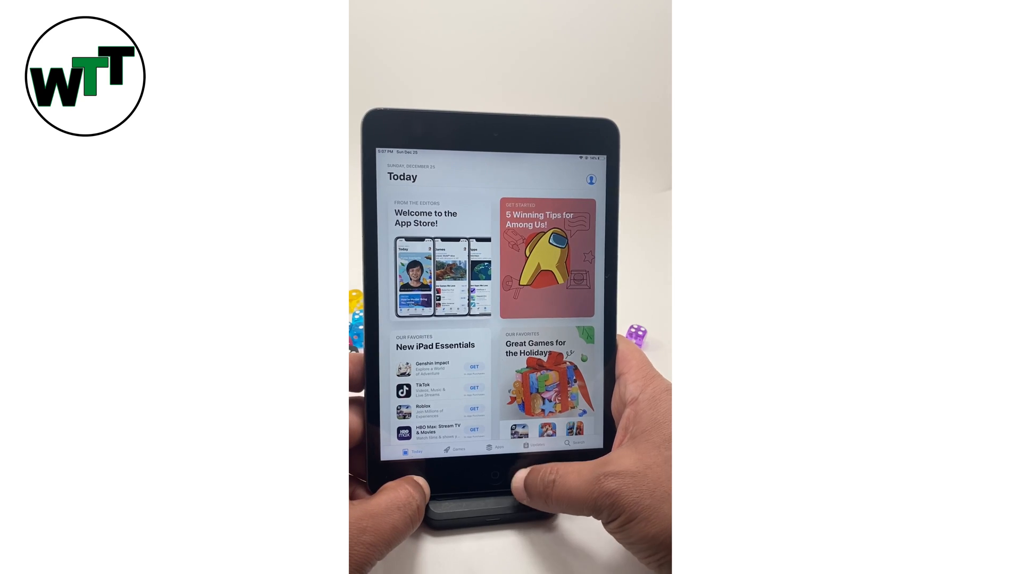
click(590, 179)
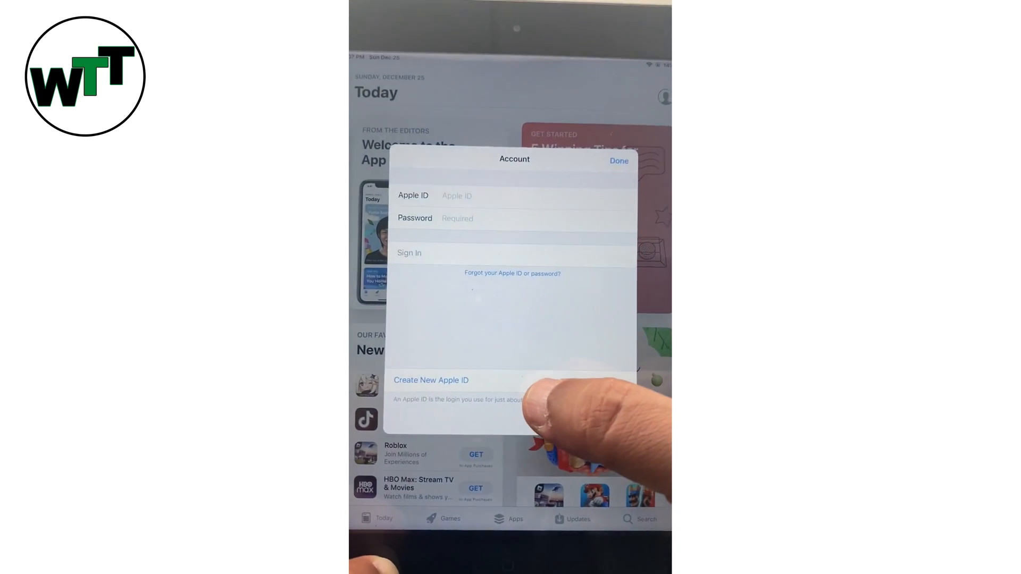
Step: Start Create New Apple ID and enter the email 'wikite…9876@' address, moving on to the password
click(617, 161)
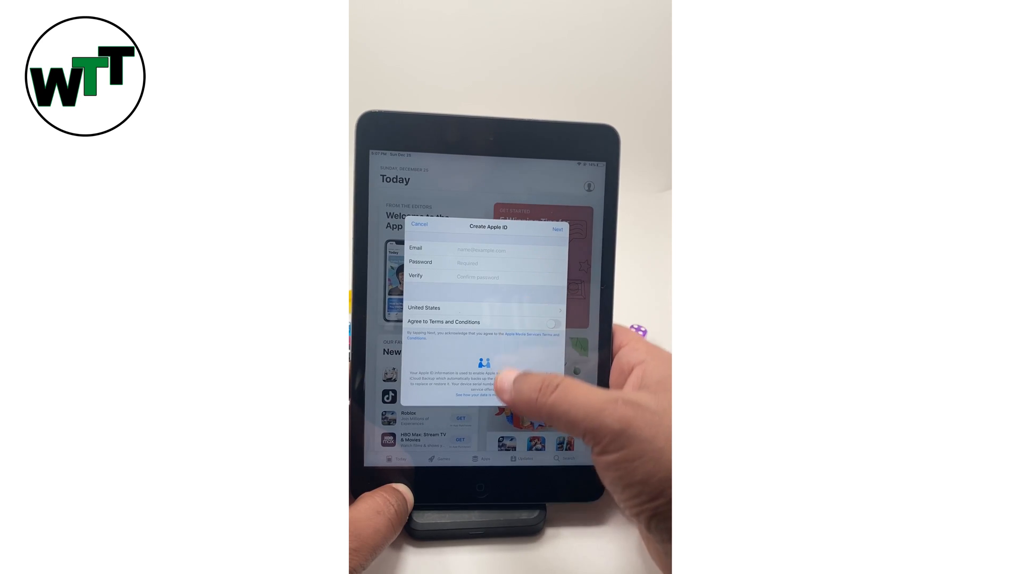
click(512, 252)
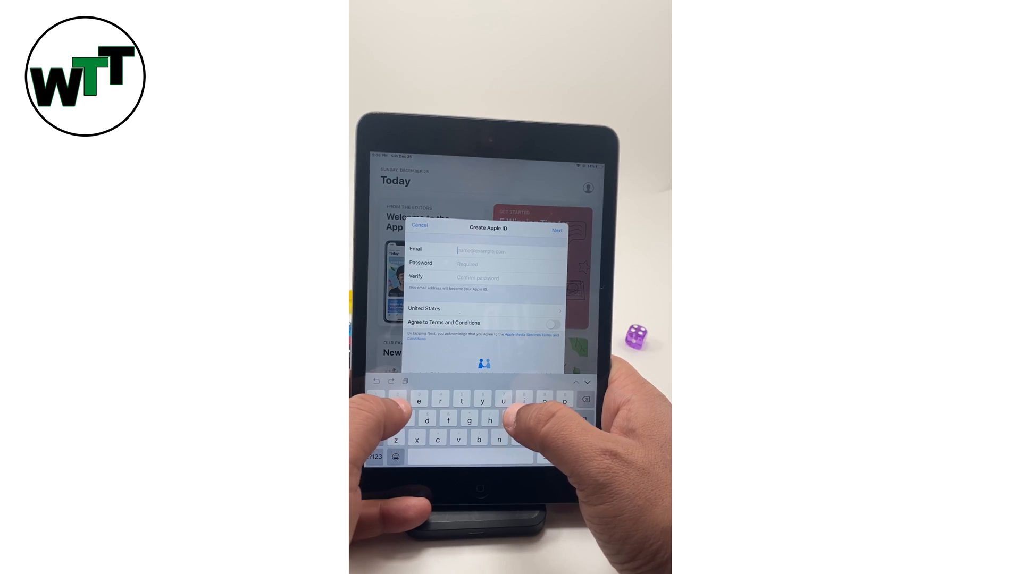
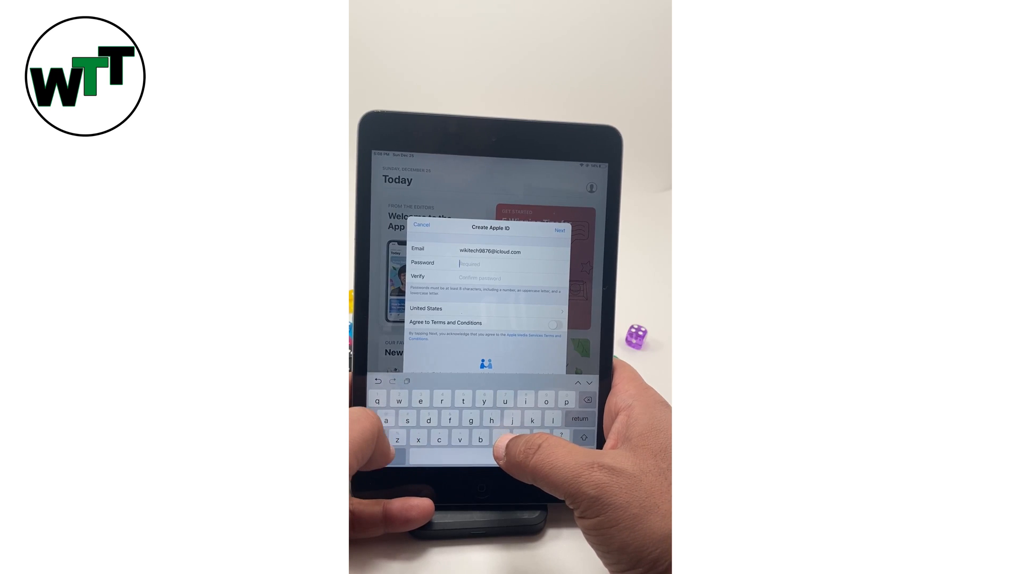
click(546, 241)
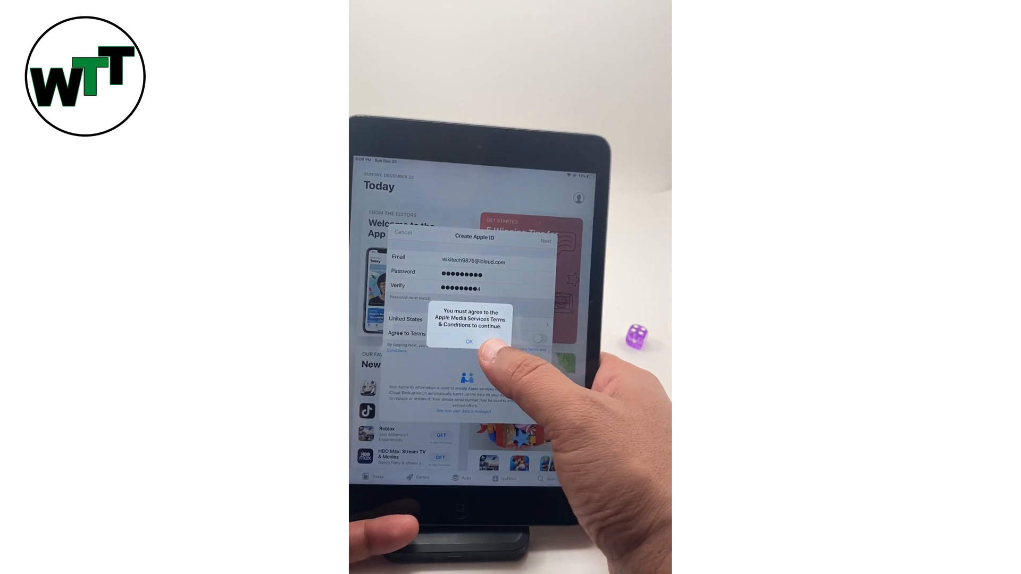
Step: Dismiss the terms warning and browse the country list, keeping United States
click(468, 342)
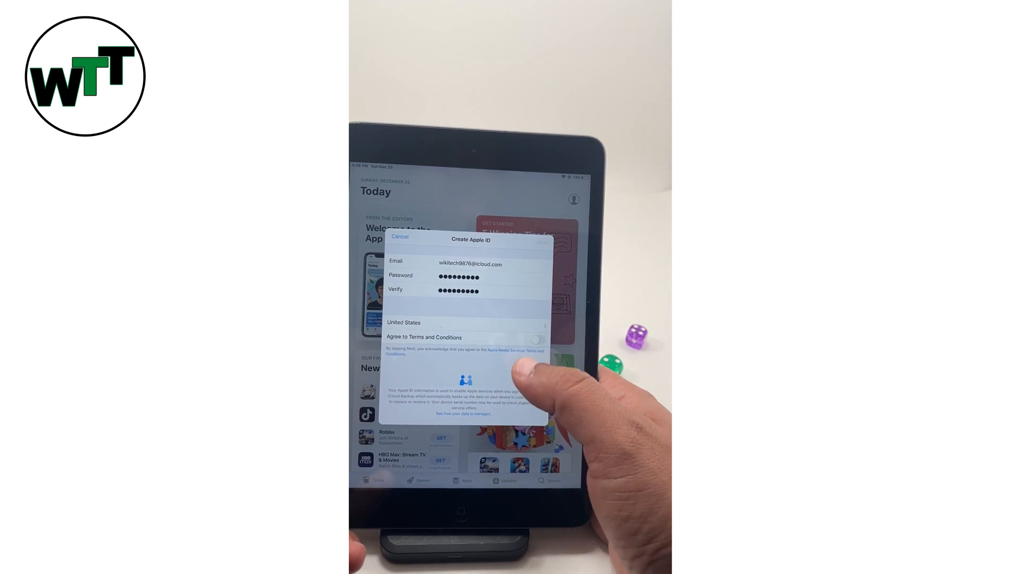
click(538, 239)
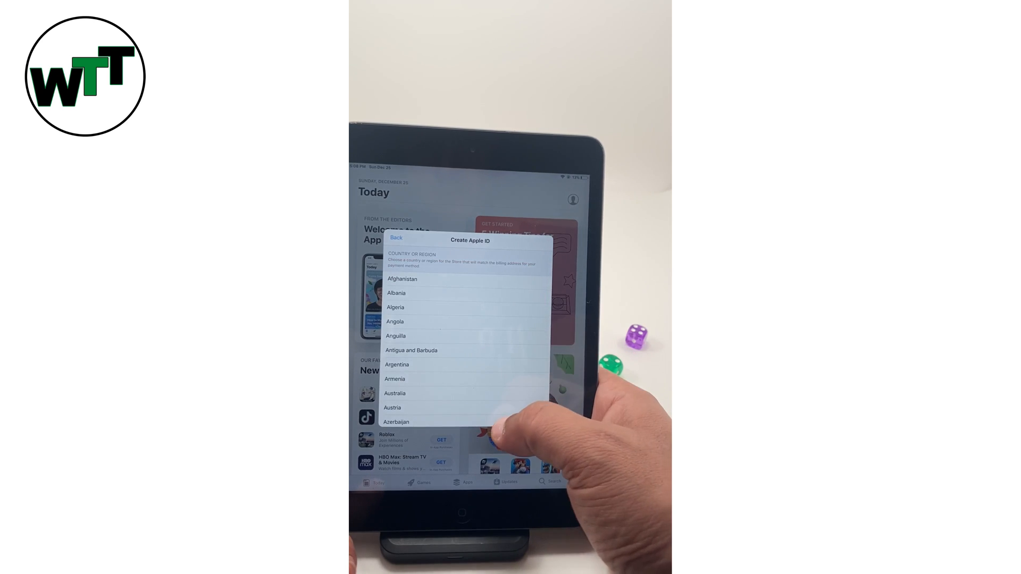
scroll(down, 3)
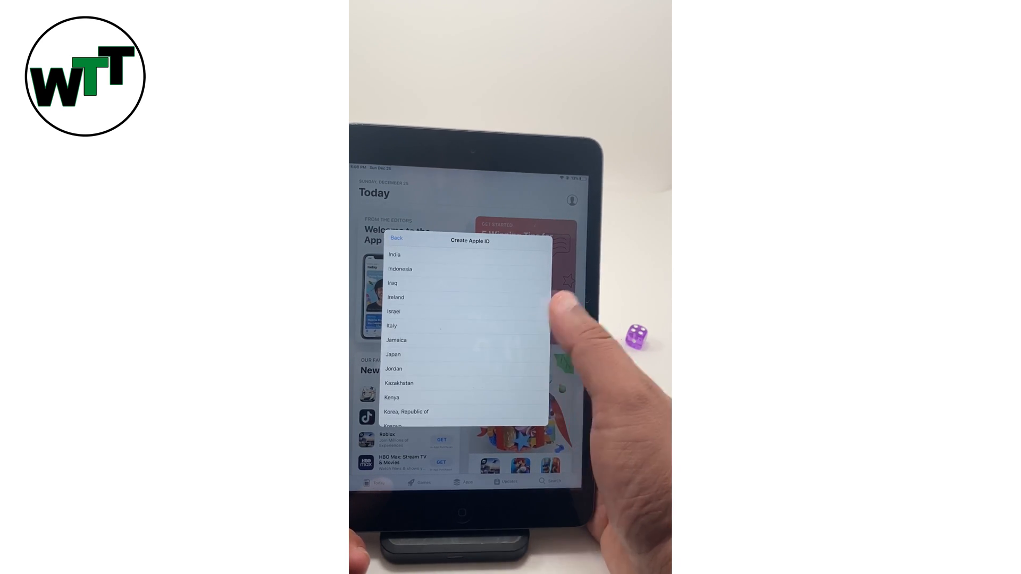
scroll(down, 3)
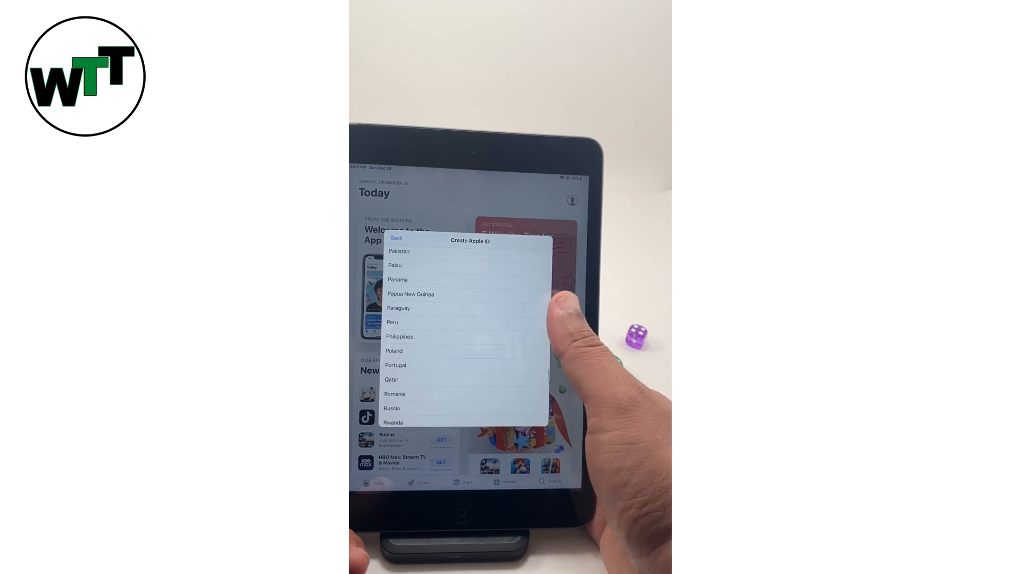
scroll(down, 3)
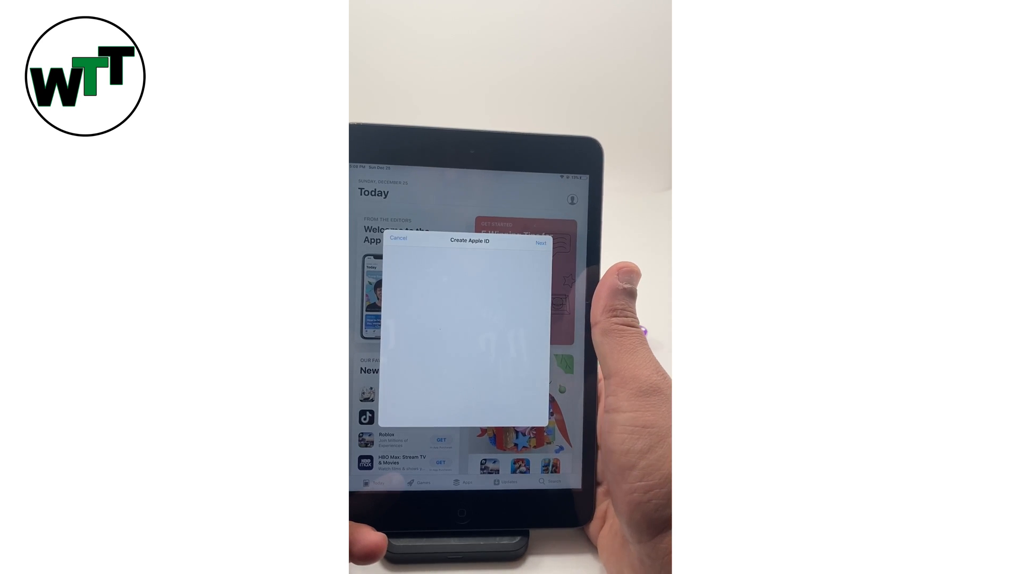
Step: After another terms warning, switch on Agree to Terms and Conditions
click(541, 242)
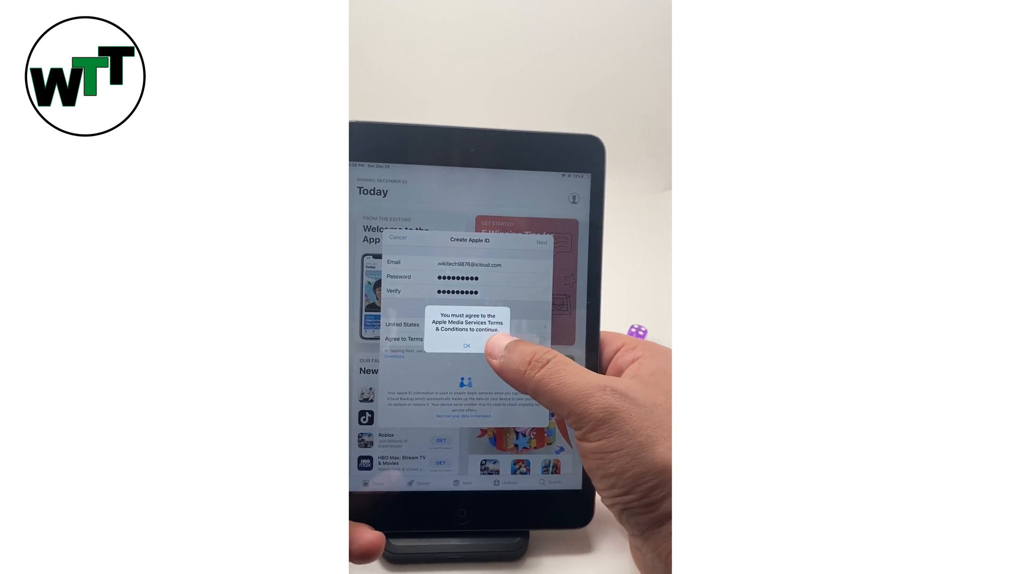
click(466, 345)
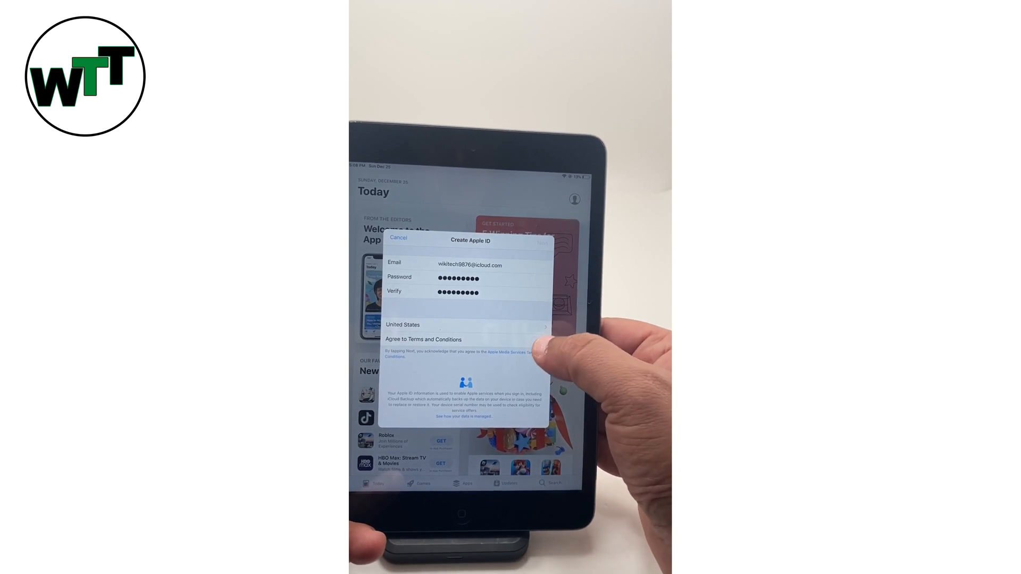
click(536, 342)
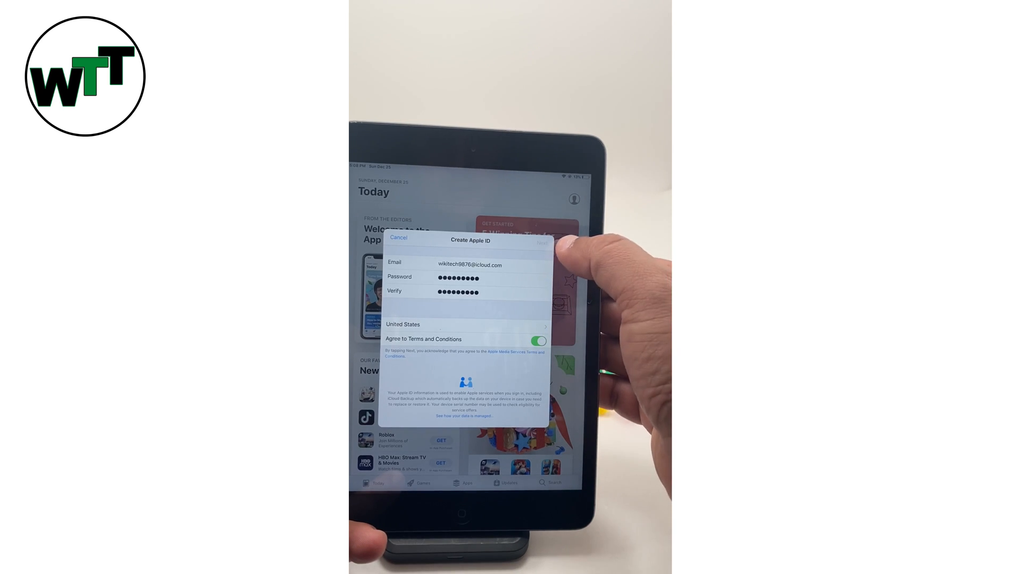
Step: Submit the form, fix the rejected email to a gmail.com address, and submit again
click(541, 242)
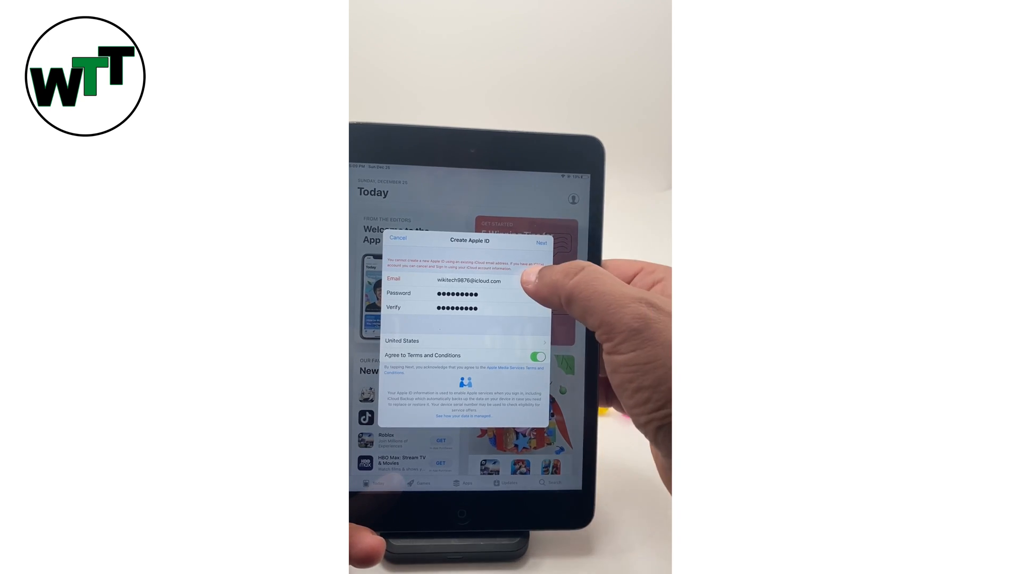
click(468, 280)
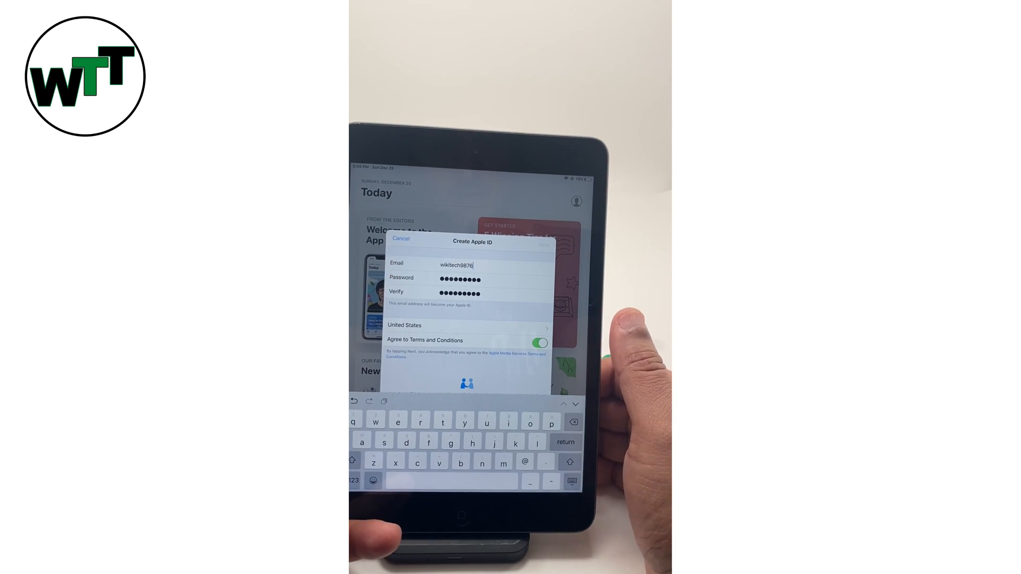
click(544, 245)
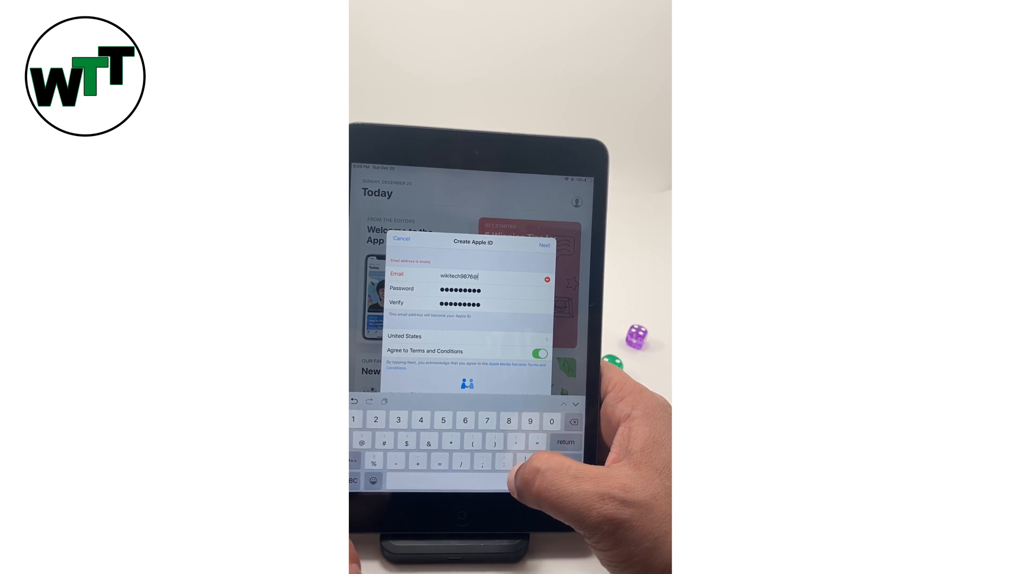
text(g)
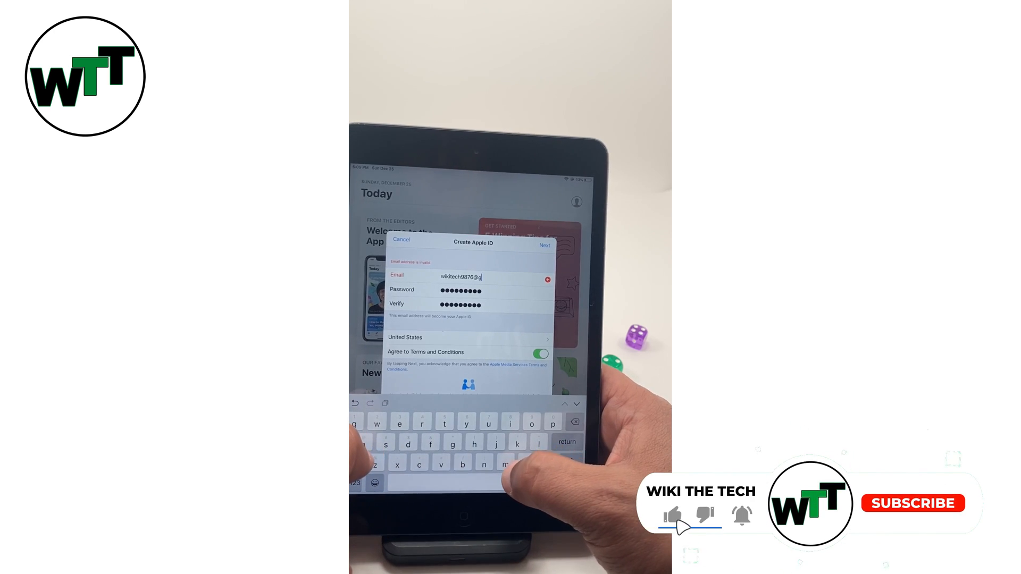
text(mail.com)
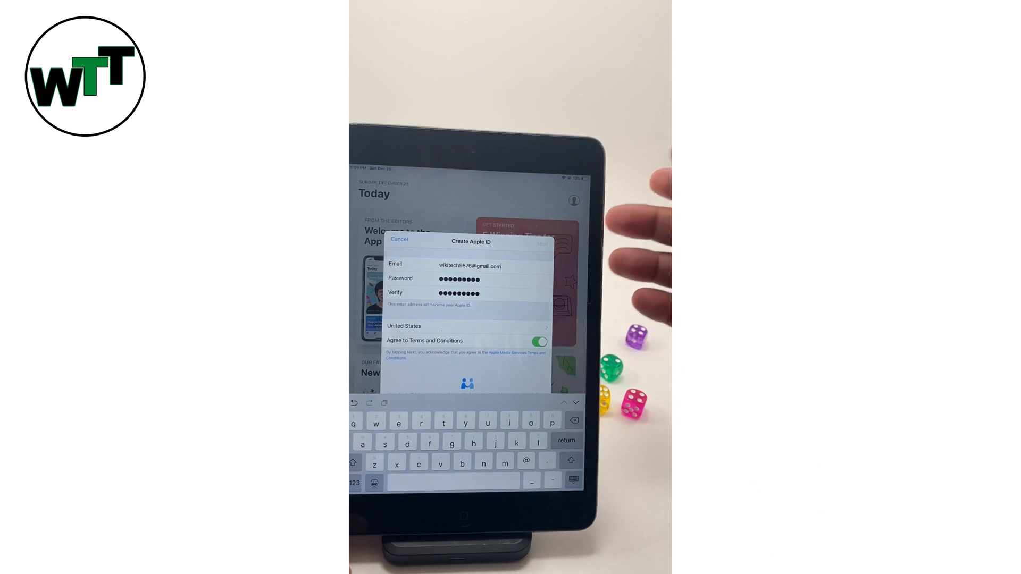
click(541, 239)
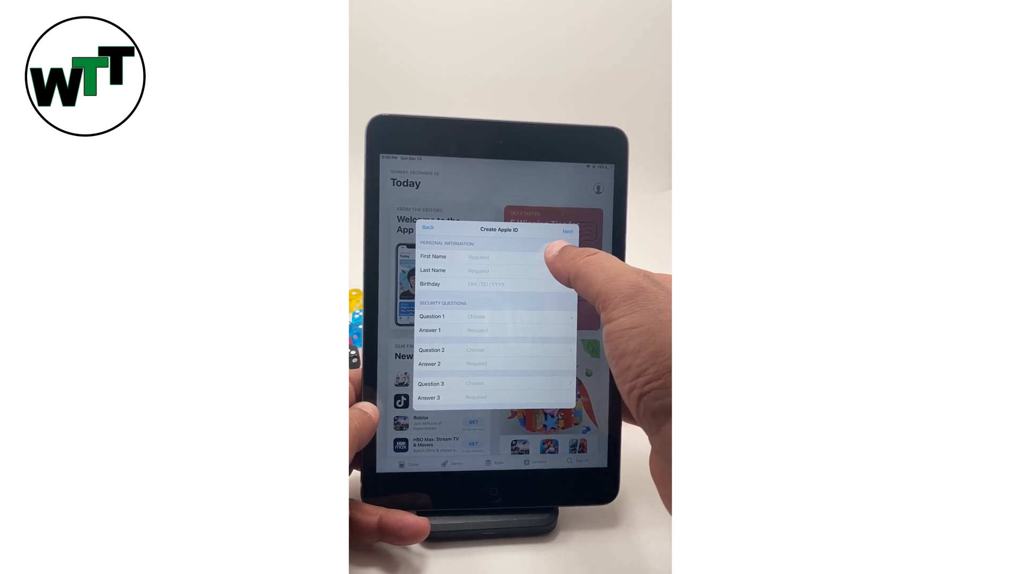
Step: Enter first name 'Wiki' and last name 'Tech'
click(477, 256)
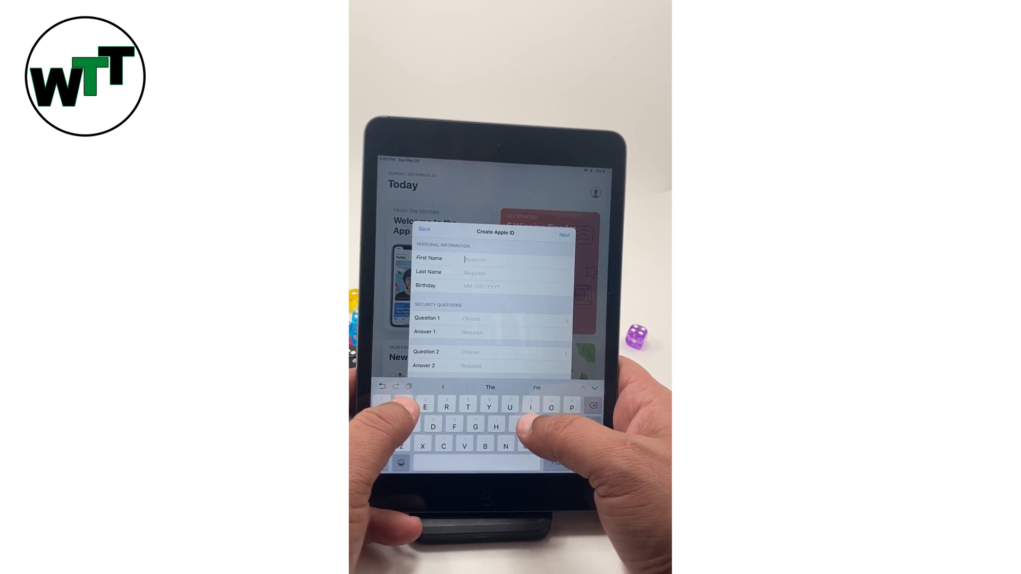
text(Wiki)
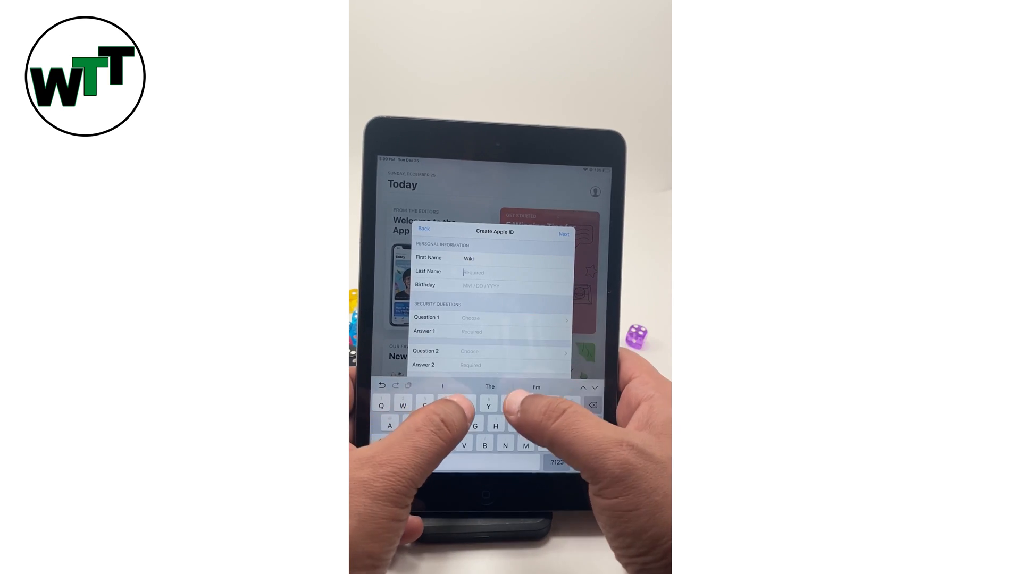
text(Tech)
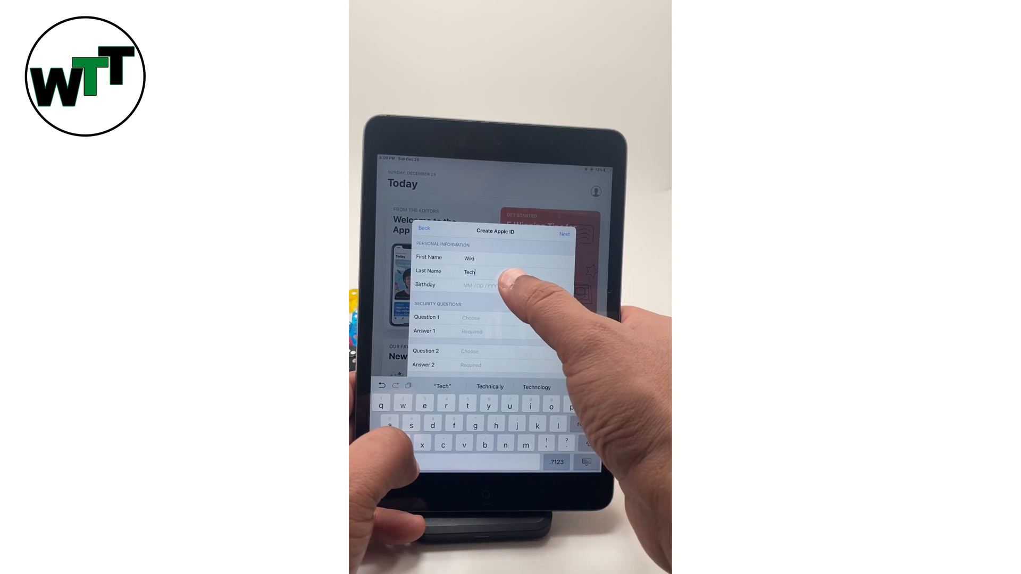
Step: Enter the birthday digits, including the year 1989
click(485, 285)
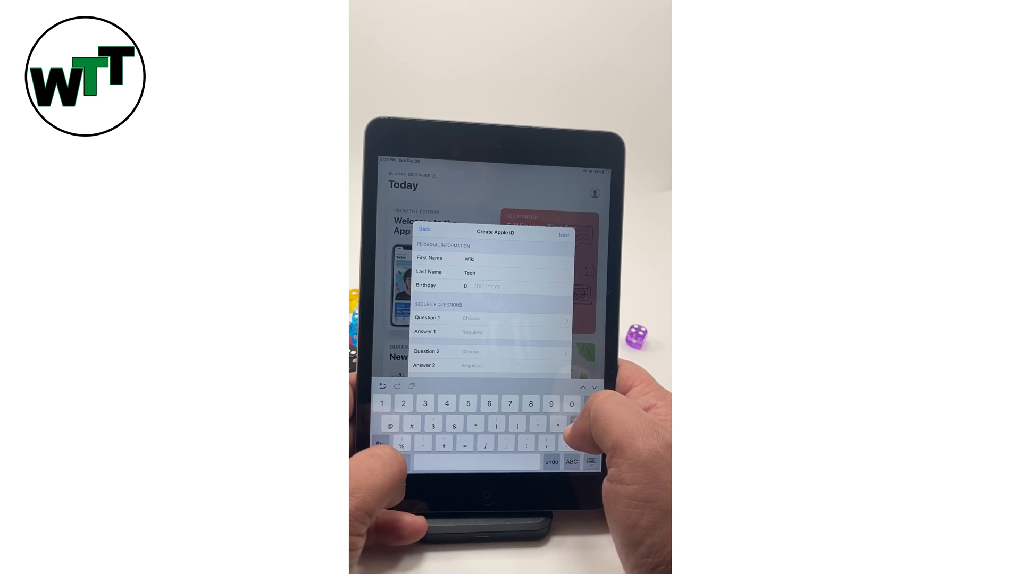
click(447, 403)
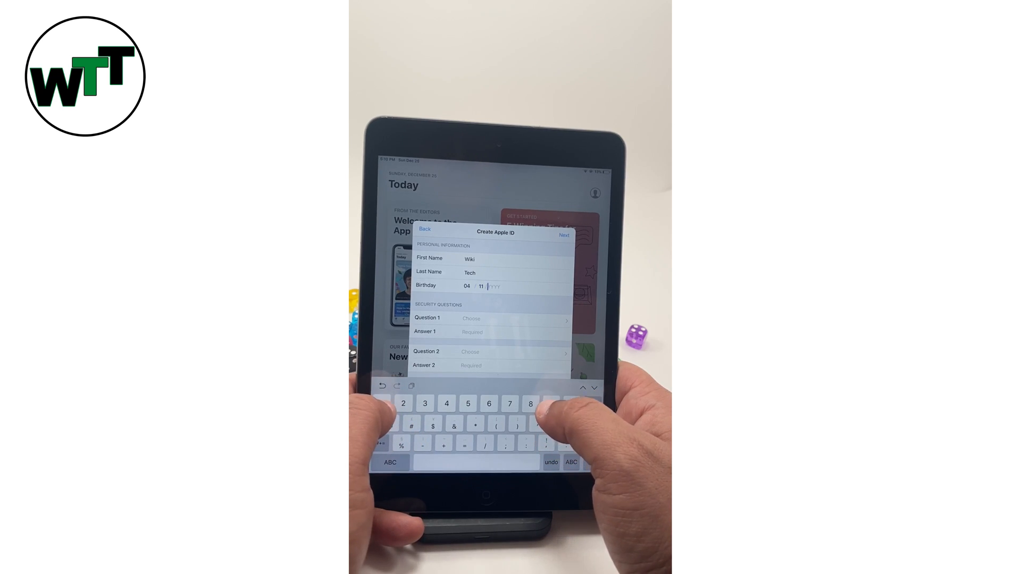
text(1989)
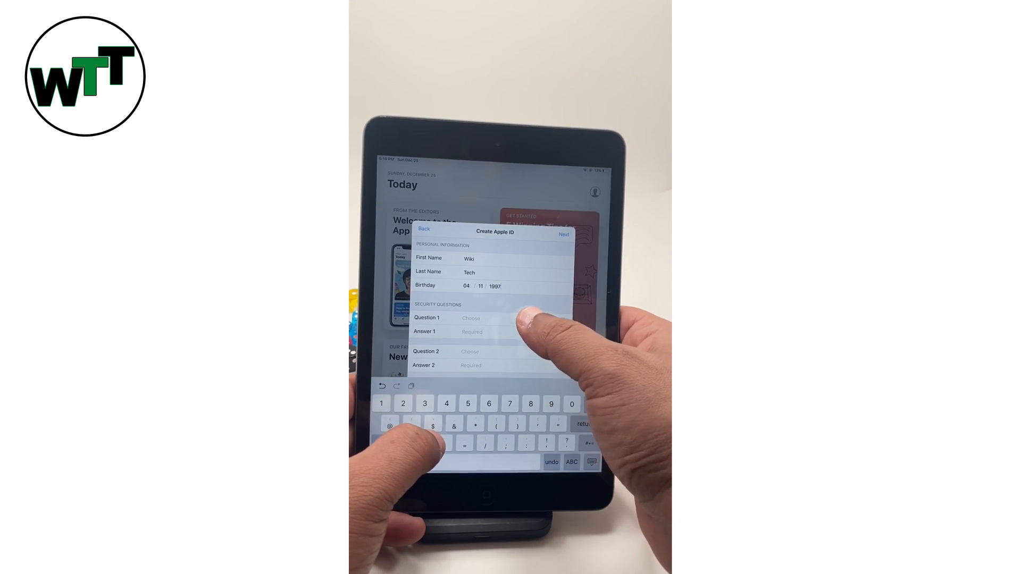
click(470, 318)
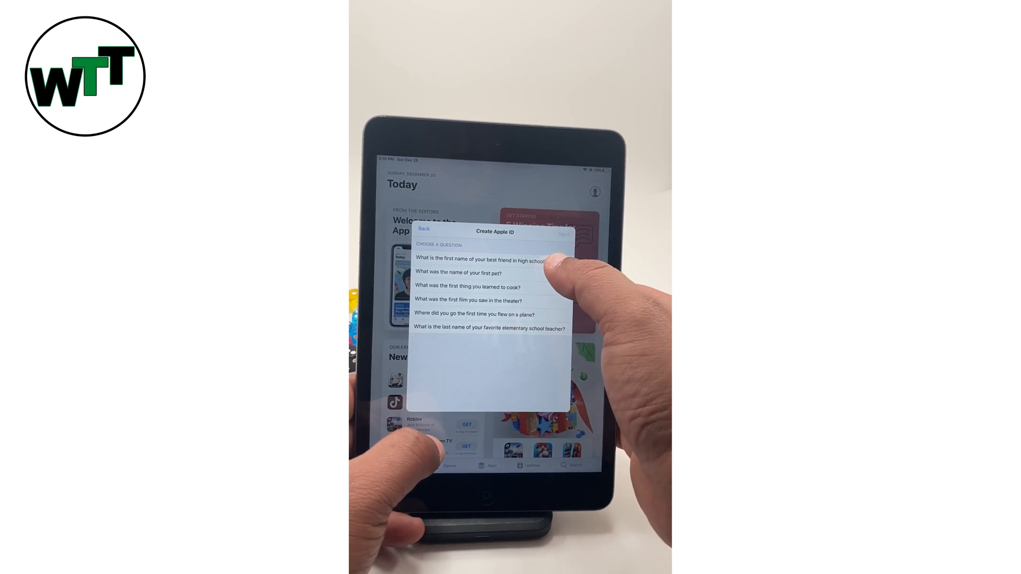
click(478, 261)
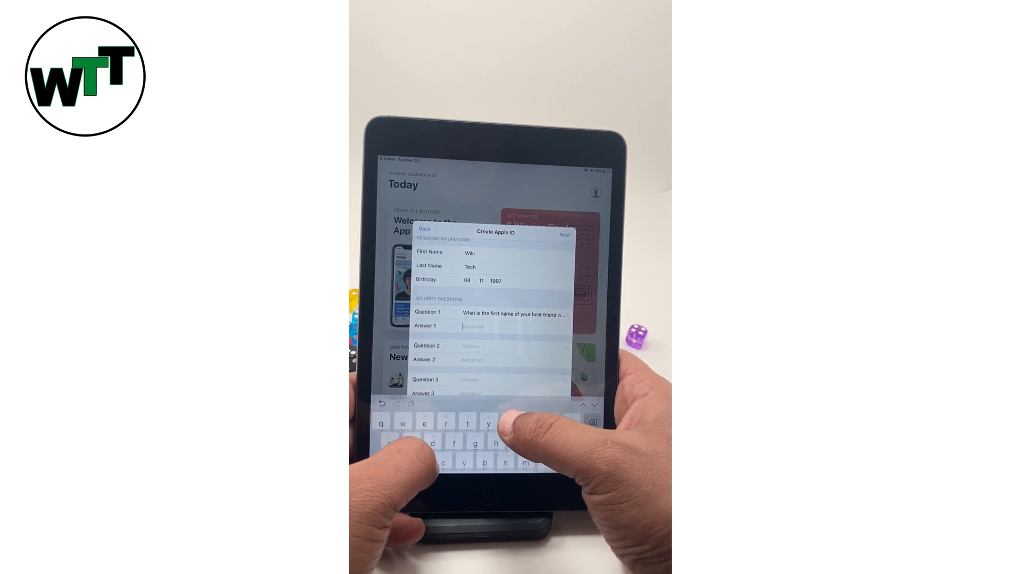
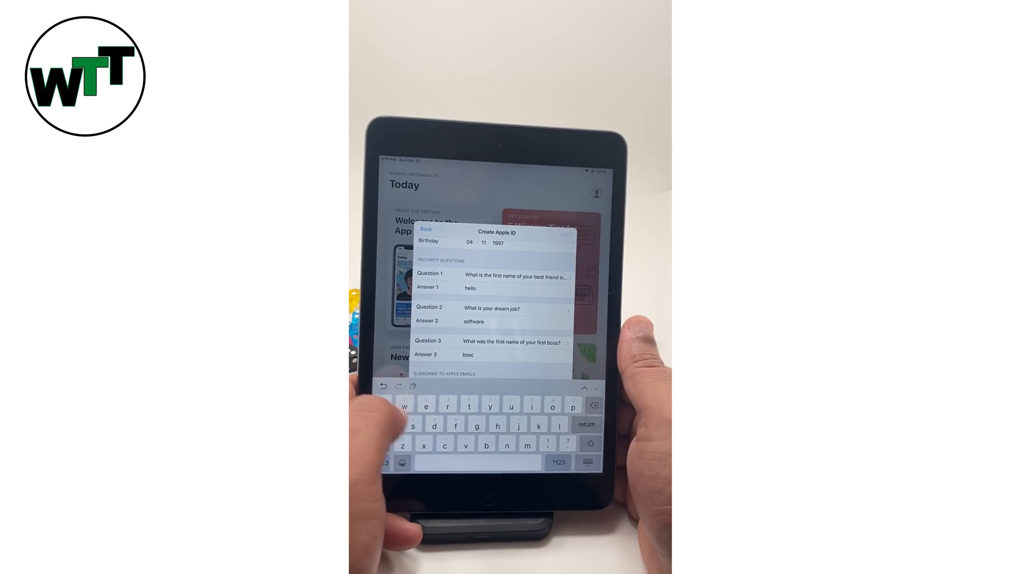
click(565, 235)
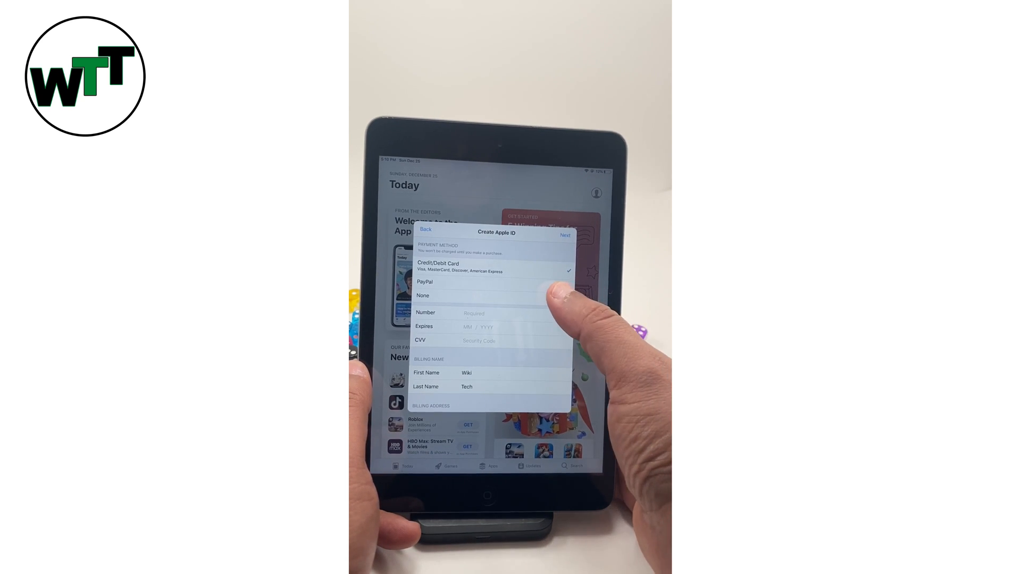
Step: Select None as payment method and enter street 'Nil', city Boston, state California
click(422, 294)
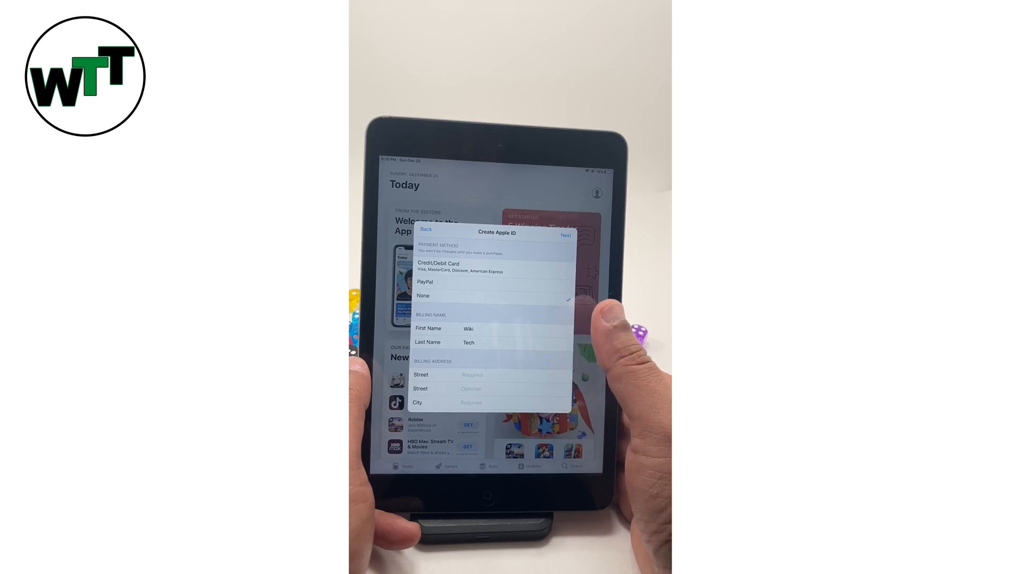
text(Nil)
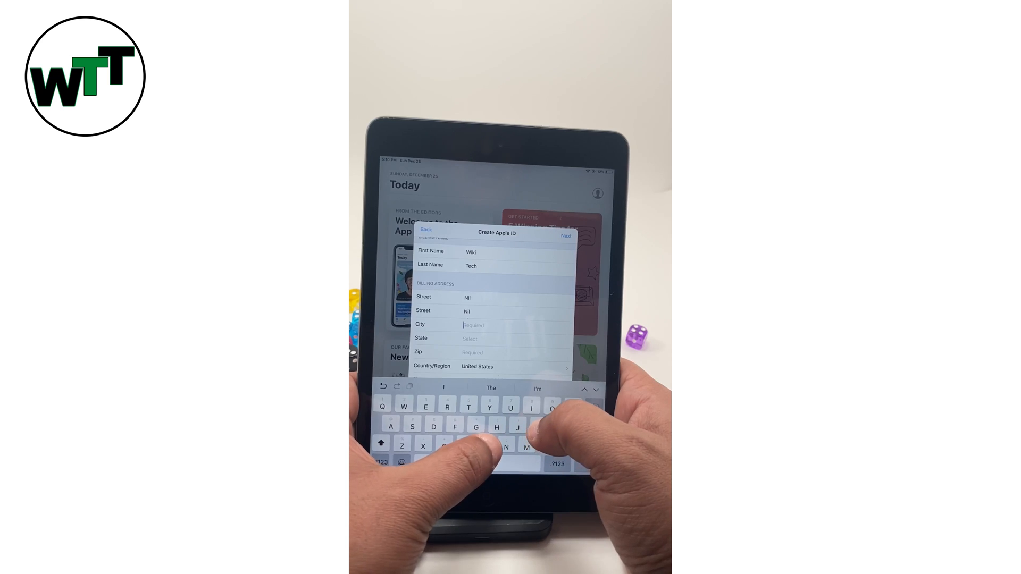
text(Boston)
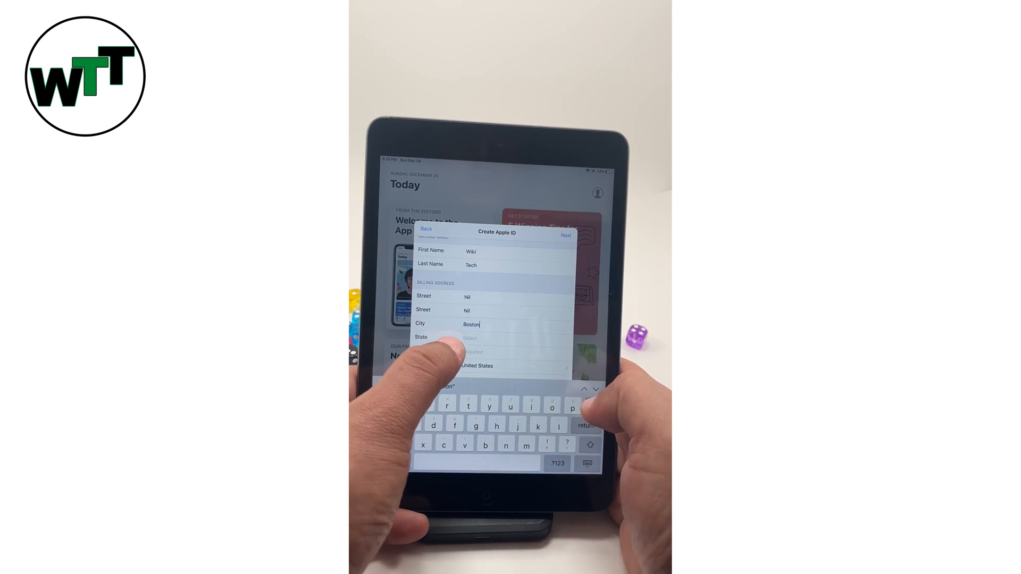
click(470, 338)
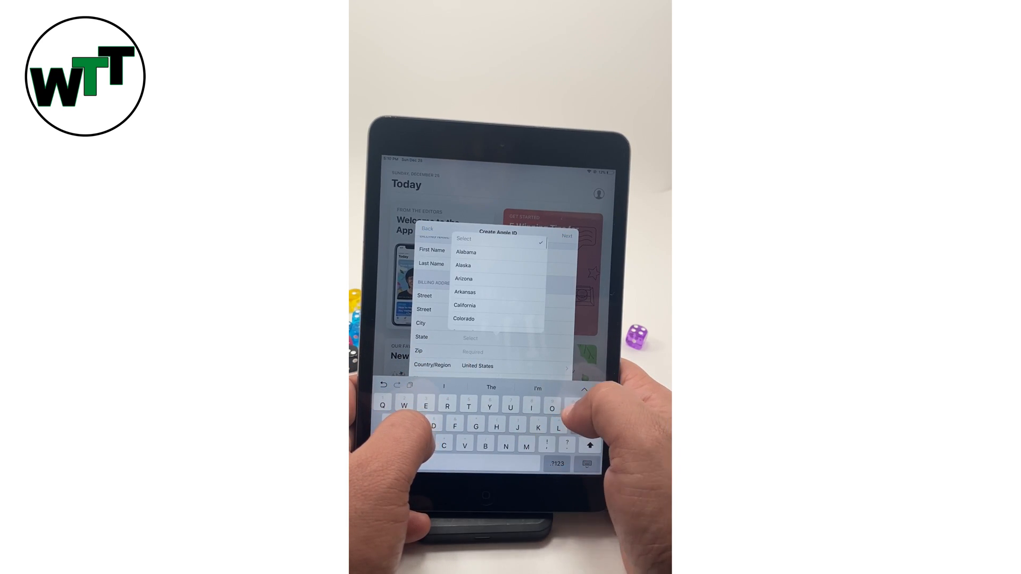
click(494, 337)
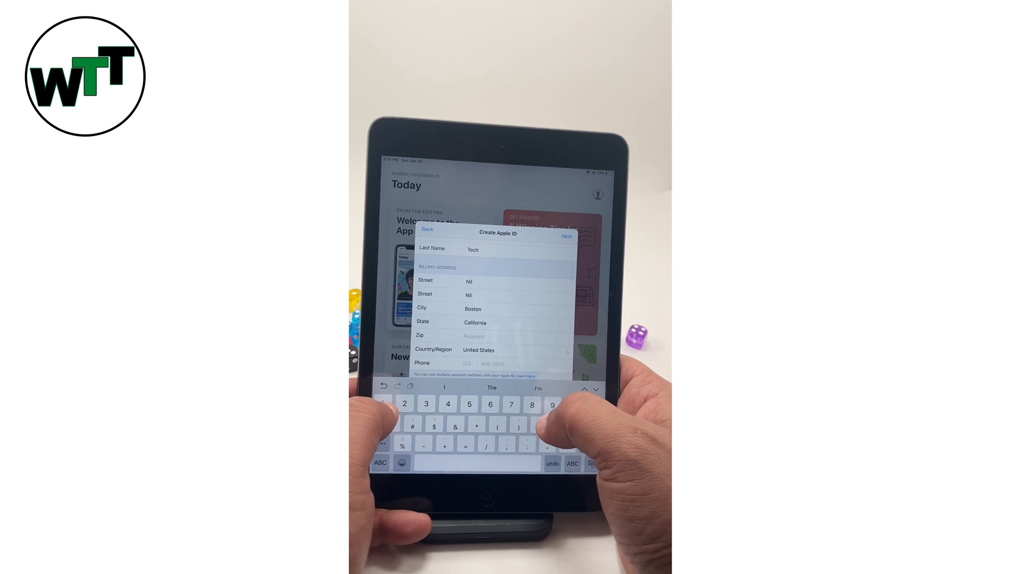
Step: Enter zip 18009 and phone 00, then submit to reach Email Verification
text(18009)
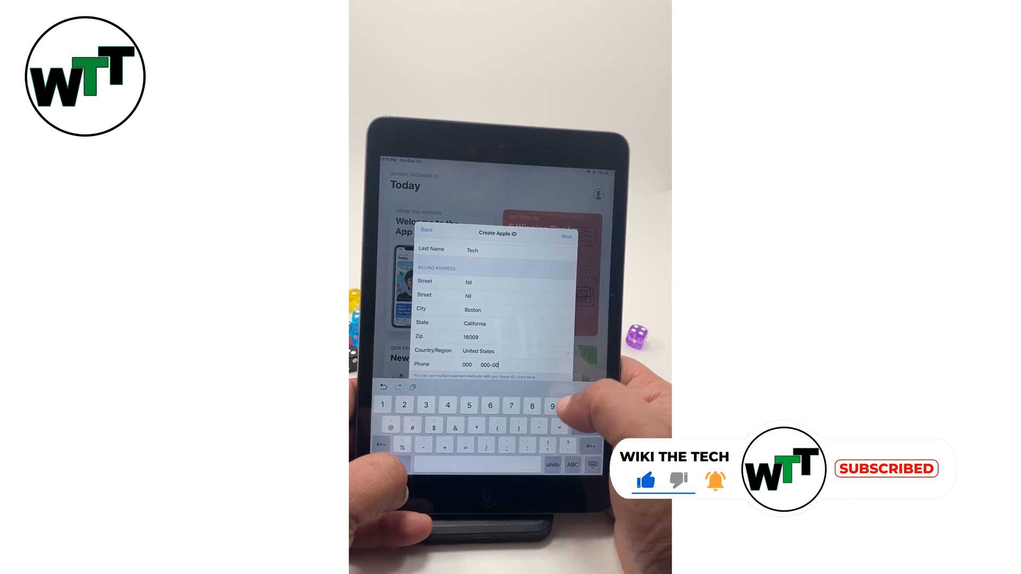
text(00)
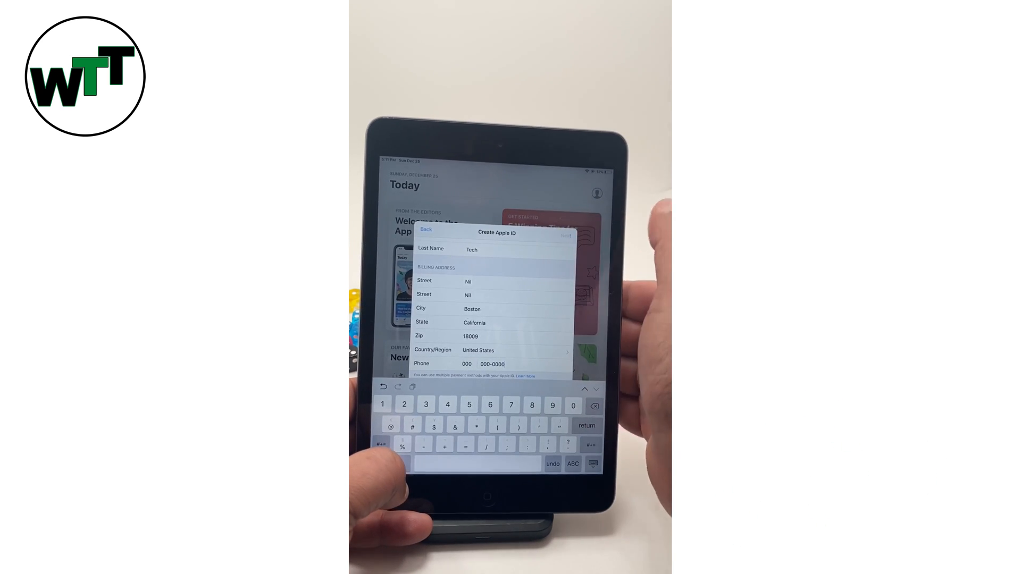
click(566, 234)
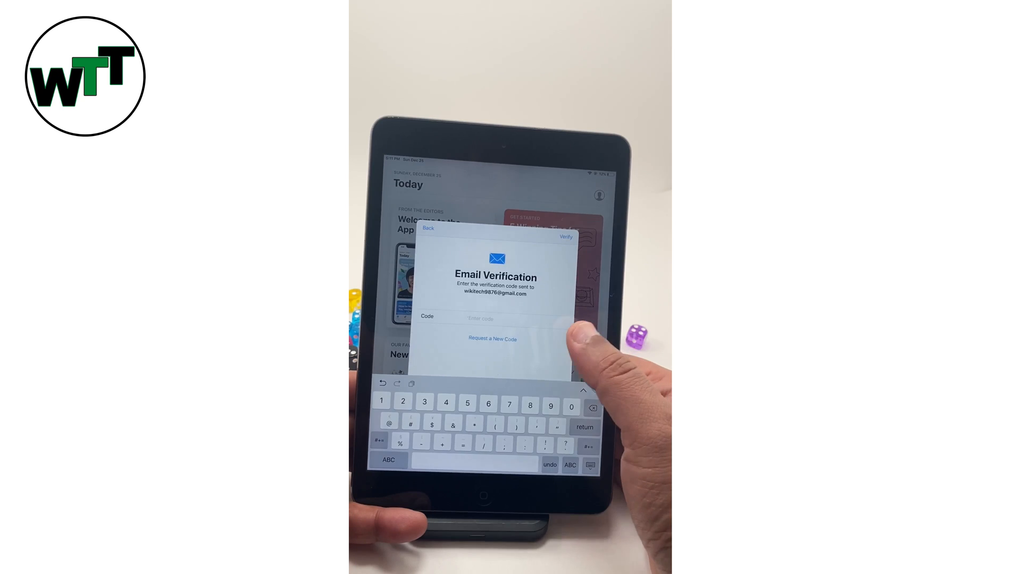